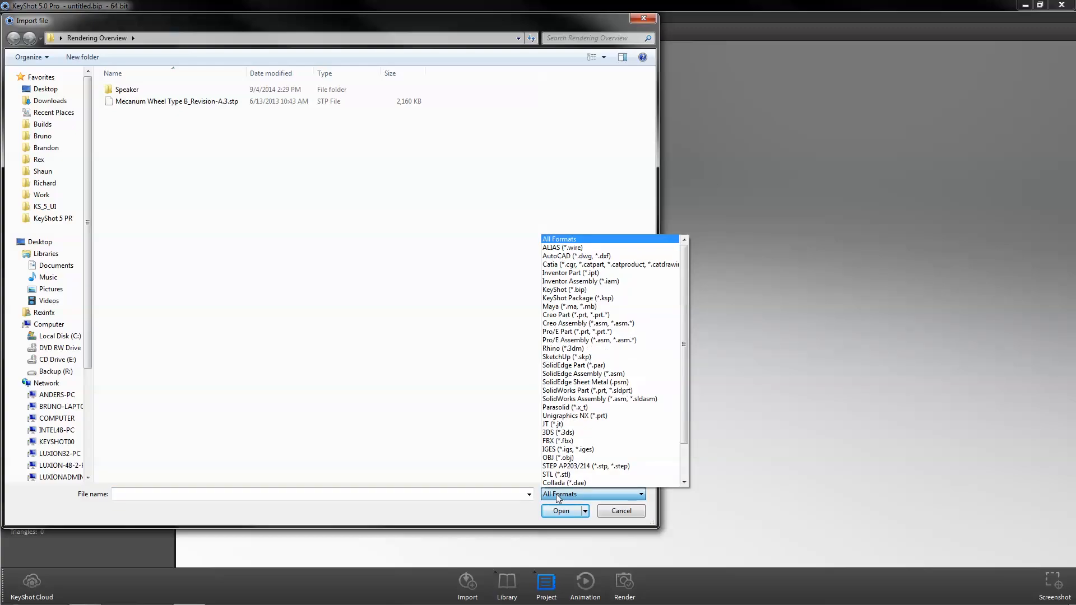
- Import the Mecanum Wheel Type B_Revision-A.3.stp model and select one of its roller parts
click(564, 482)
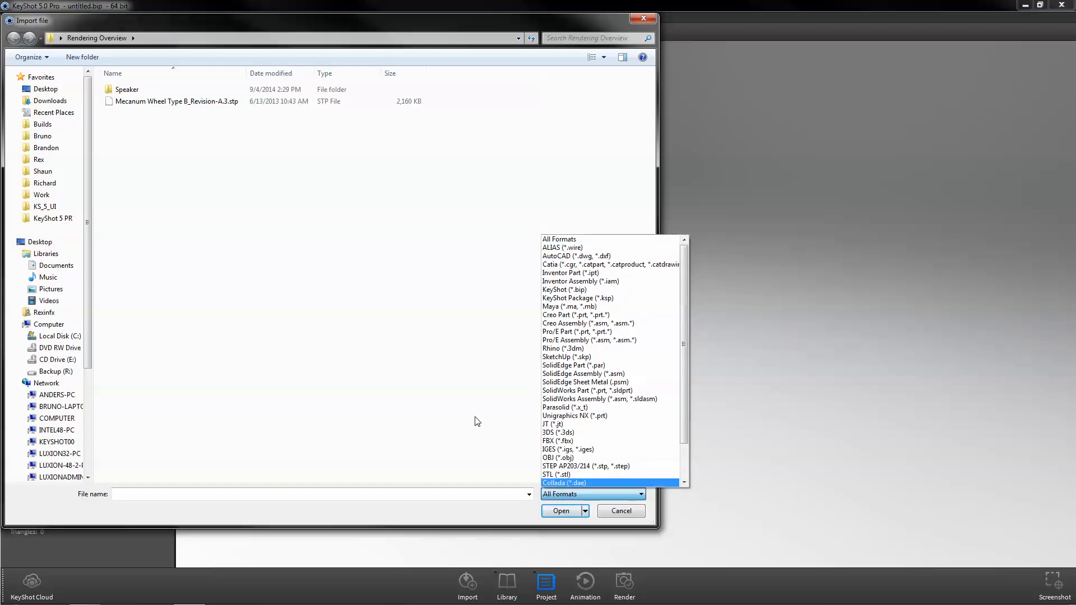
click(560, 511)
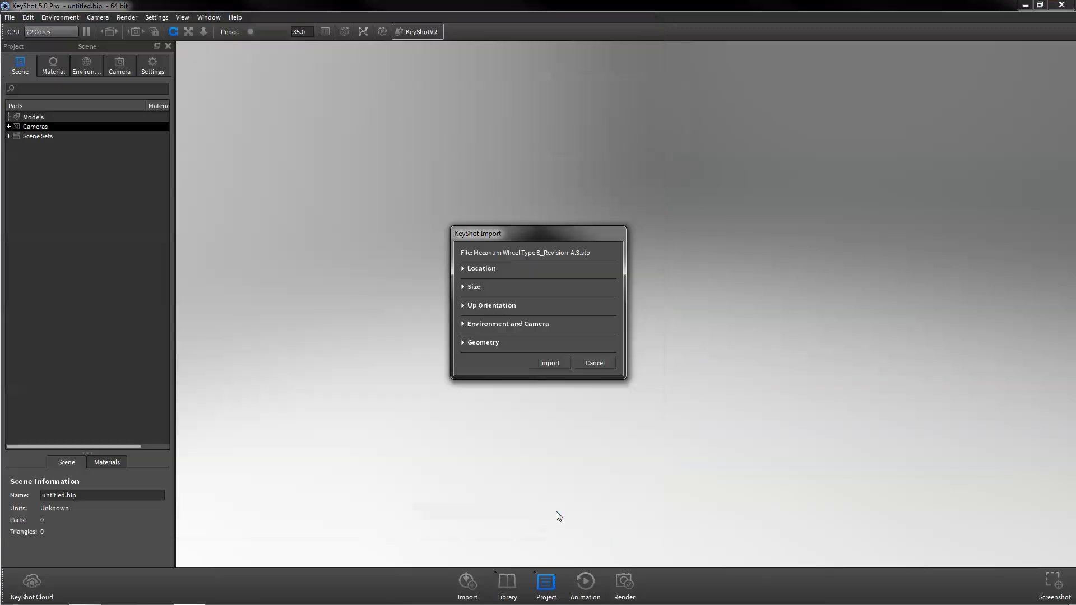
click(549, 362)
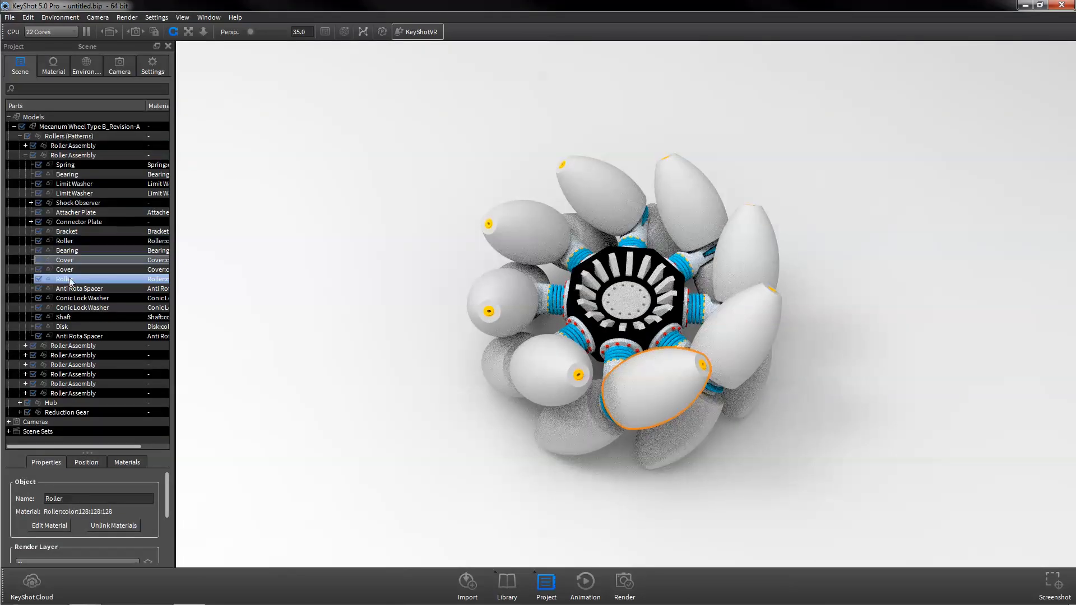
click(19, 402)
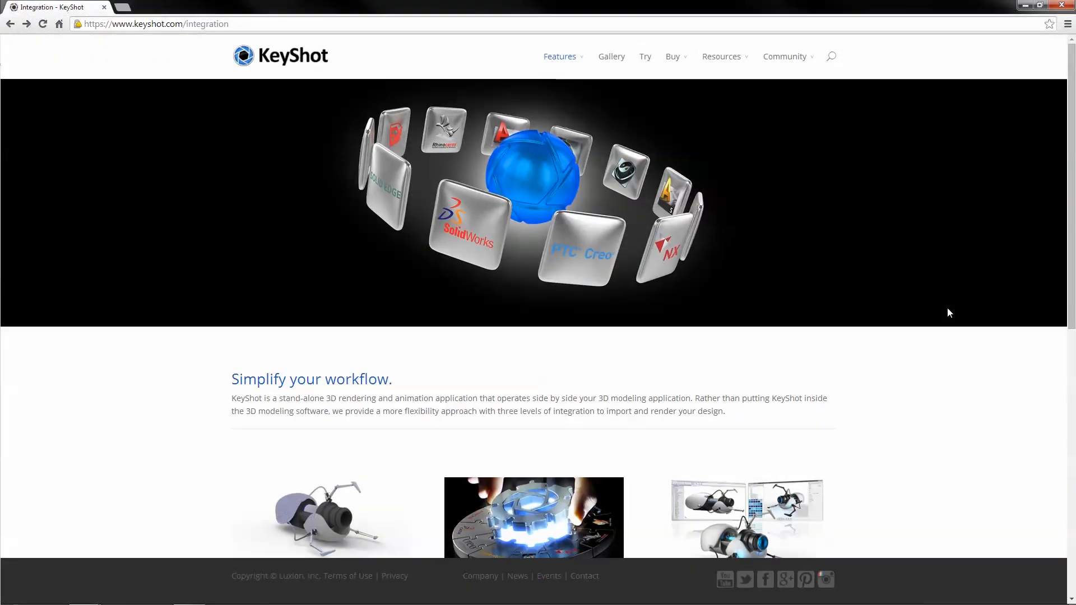
- Go from keyshot.com/integration to the Plugins page describing LiveLinking and Luxion plugins
scroll(down, 3)
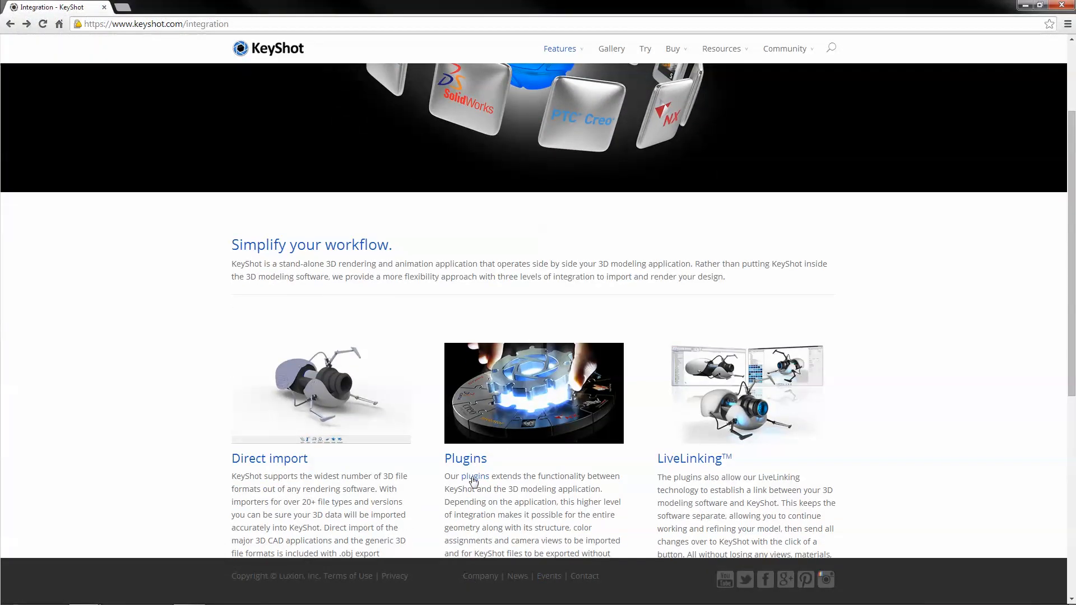
click(465, 459)
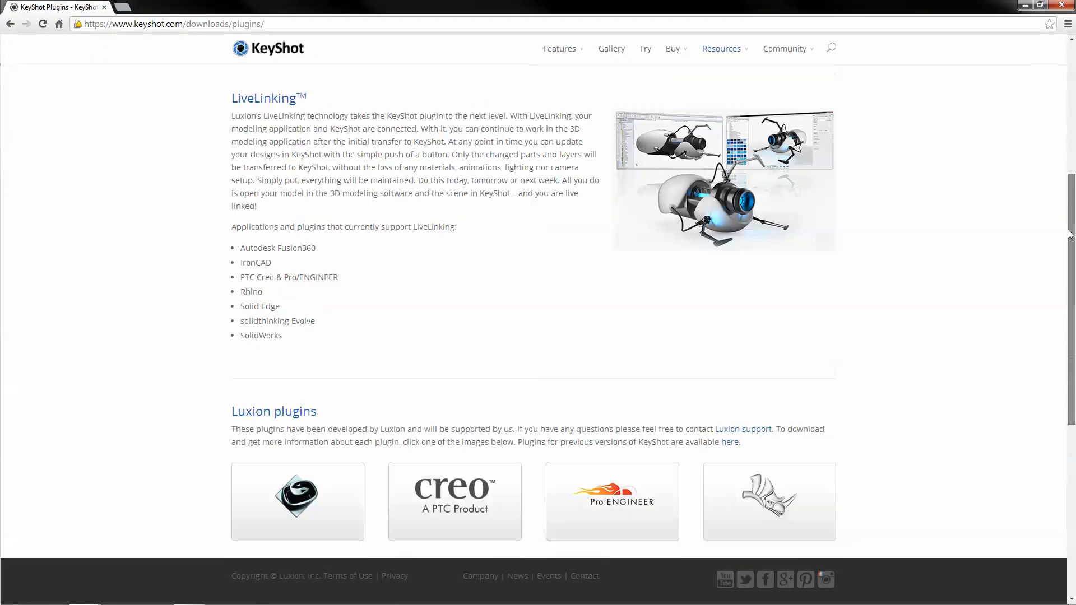
scroll(down, 3)
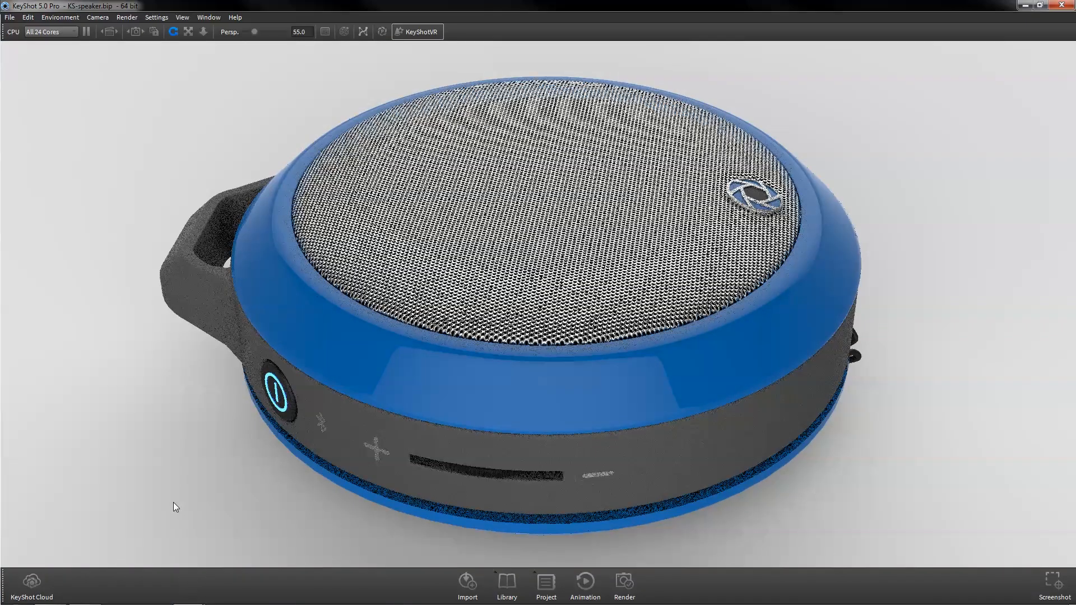
- Apply favourite Speaker materials such as Rubber to the power button, then show the project scene tree
click(505, 586)
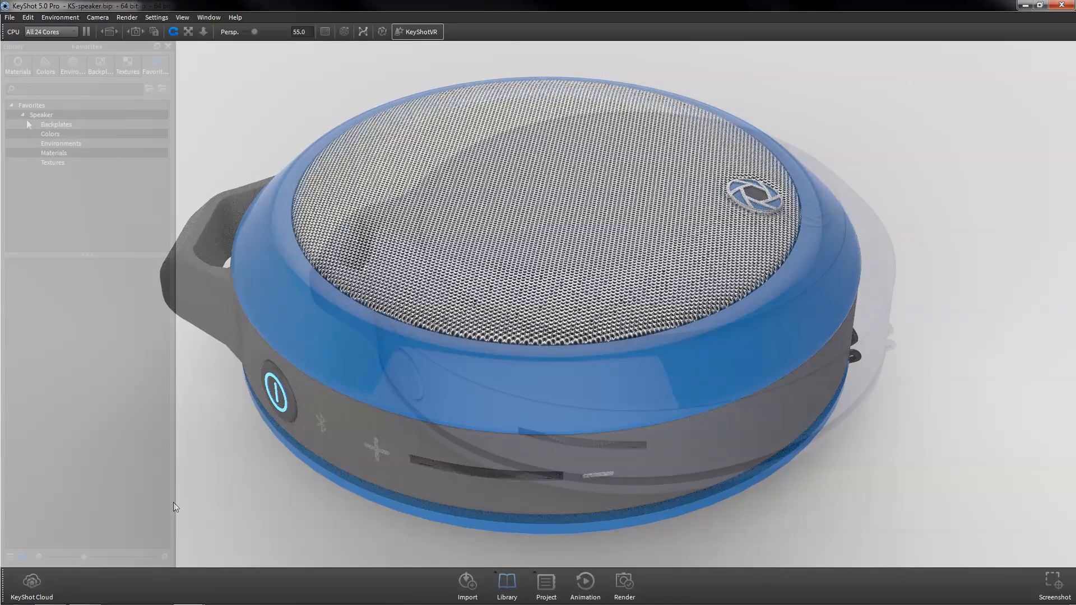
click(54, 154)
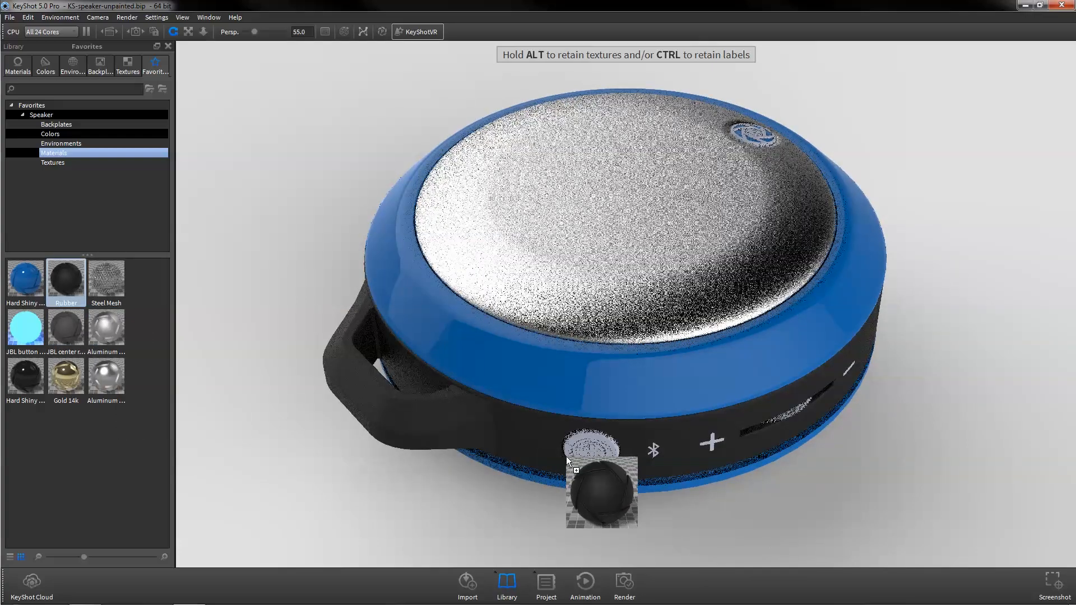
click(571, 460)
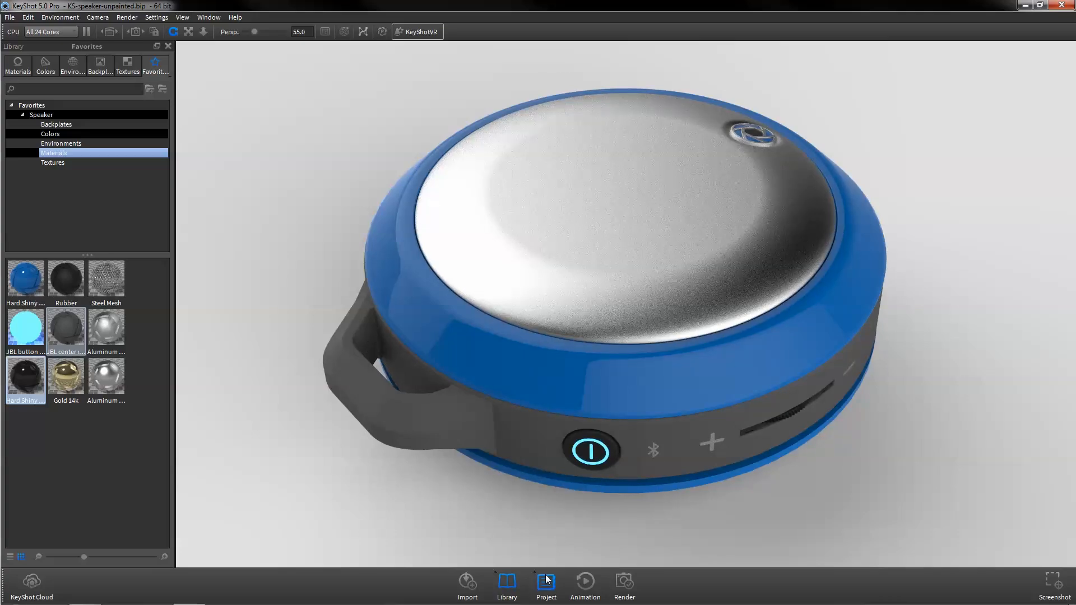
click(545, 585)
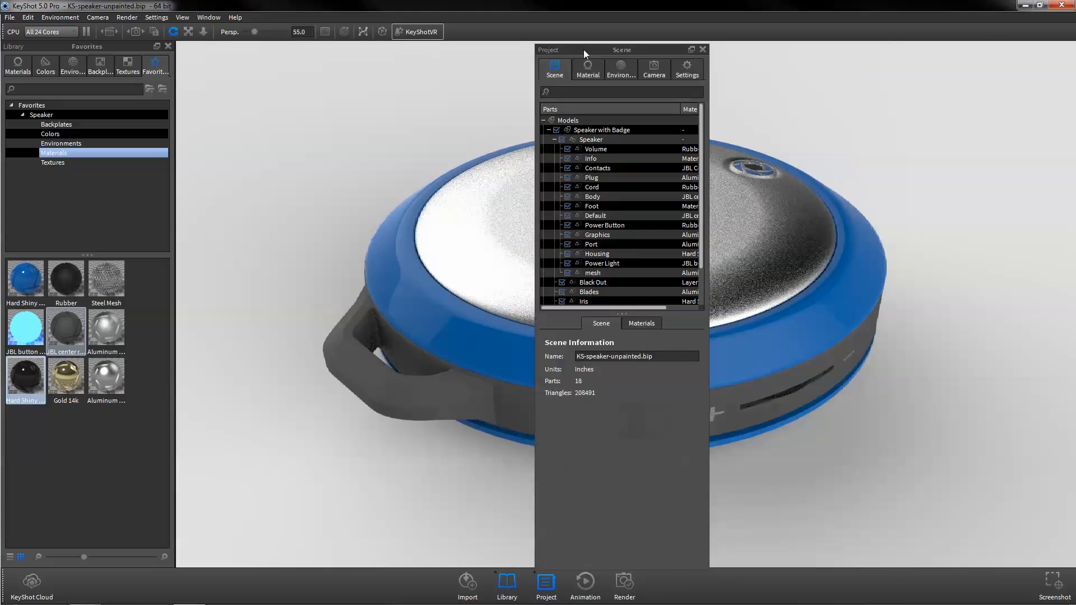
- Drag the floating Project window and dock it into the left panel area with the Library
drag(585, 48, 139, 70)
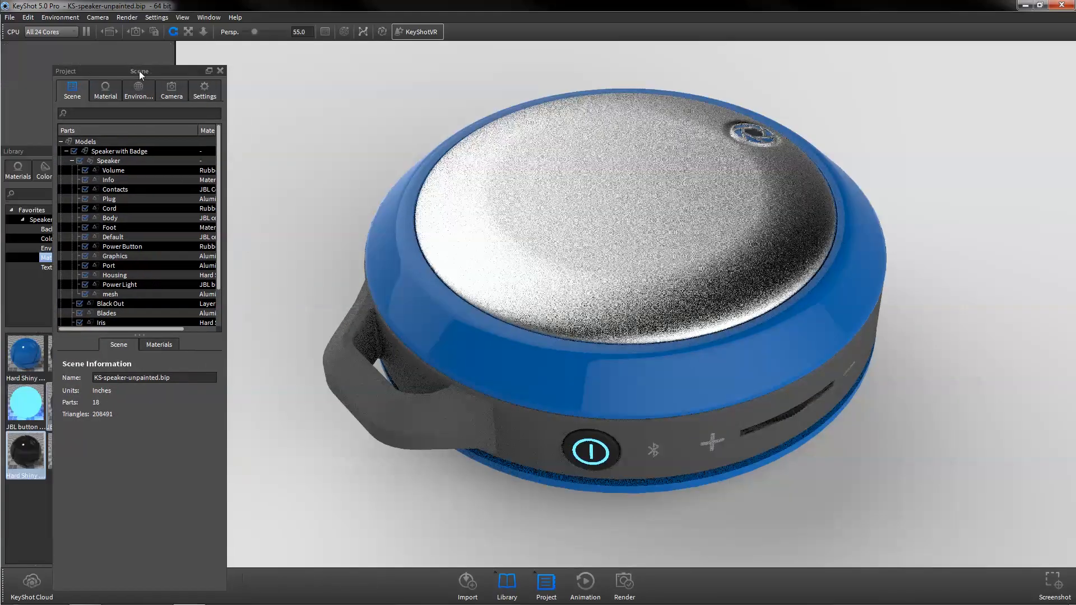
drag(141, 71, 158, 144)
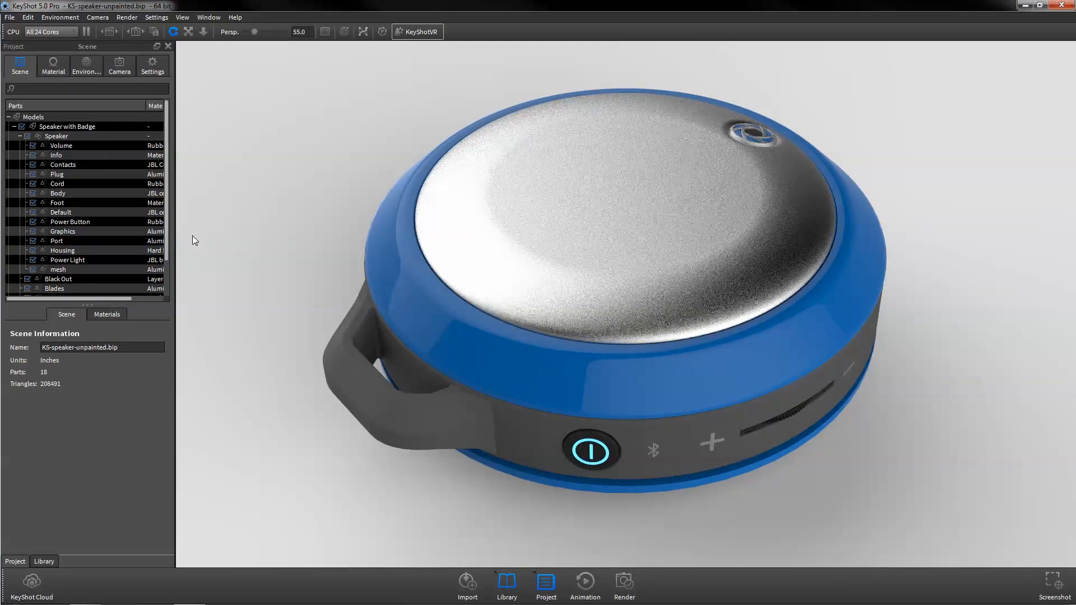
mouse_move(310, 82)
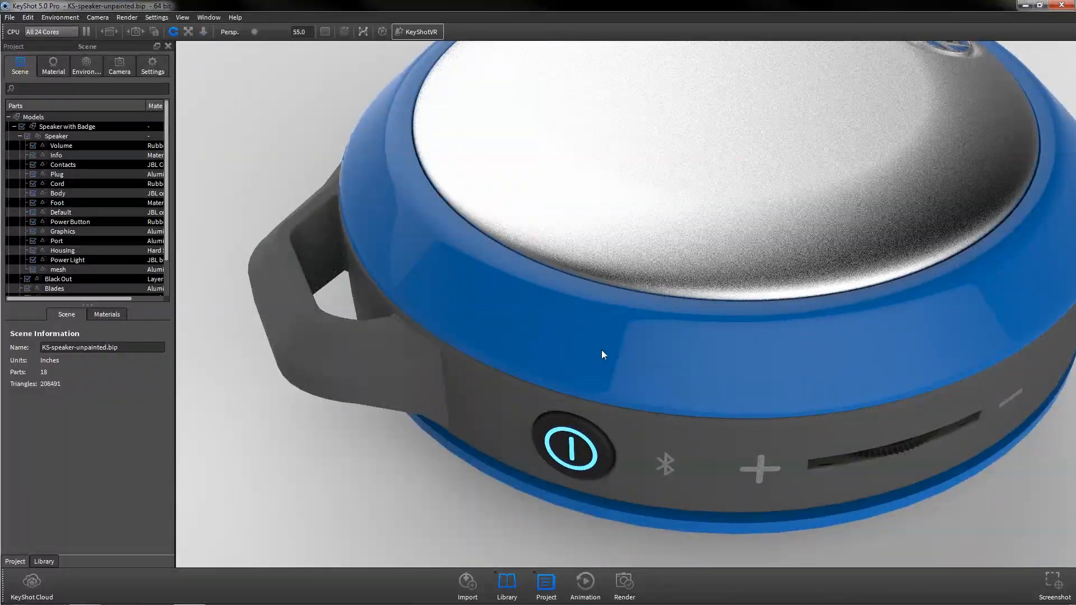
- Add a new camera in Project > Camera and enable its bloom and vignetting lens effects
click(119, 63)
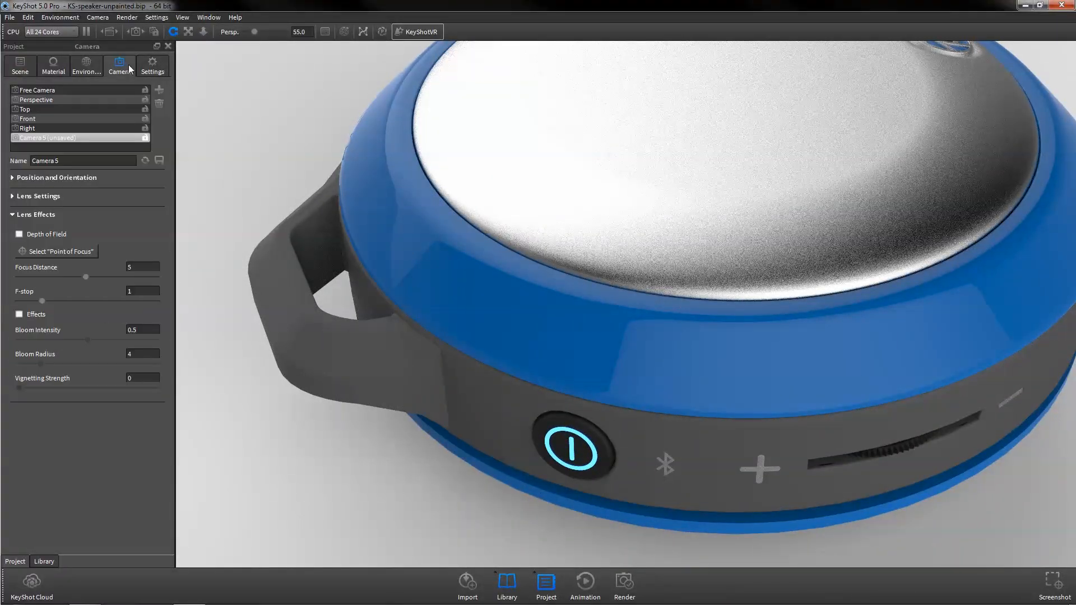
click(159, 89)
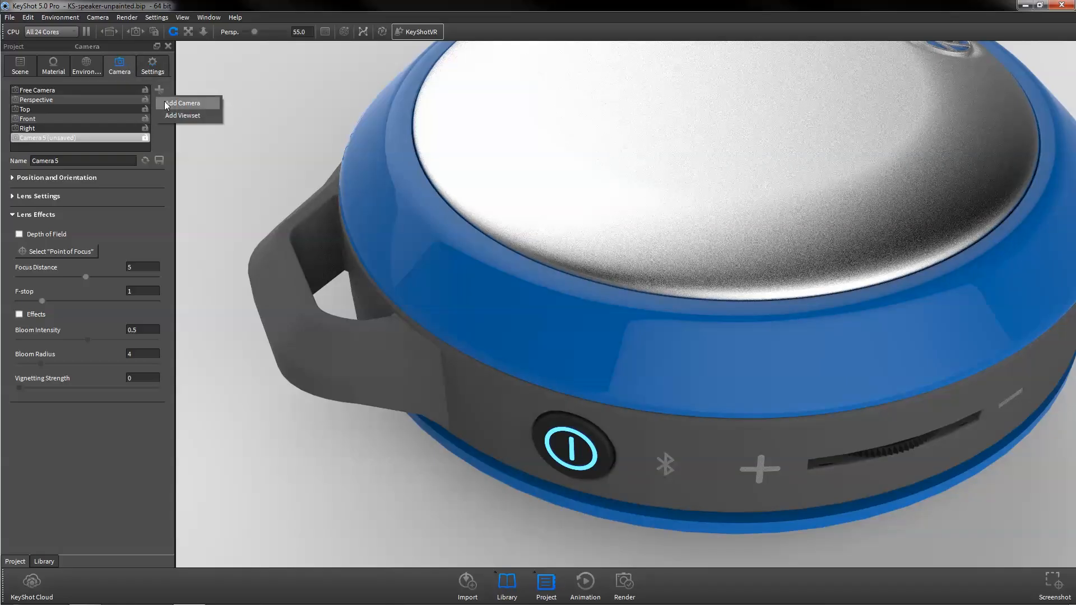
click(183, 103)
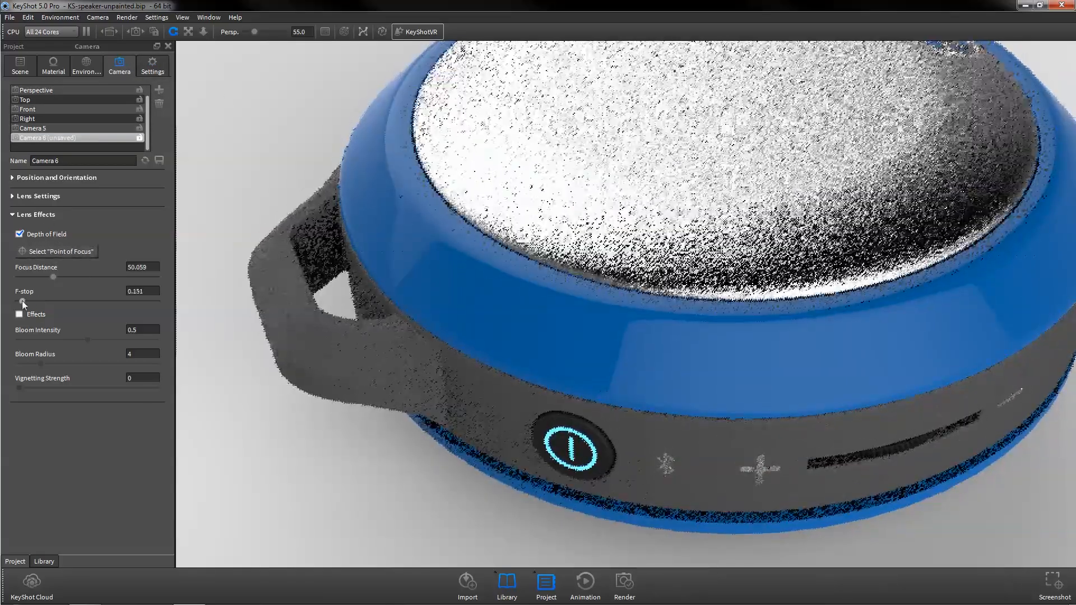
click(20, 313)
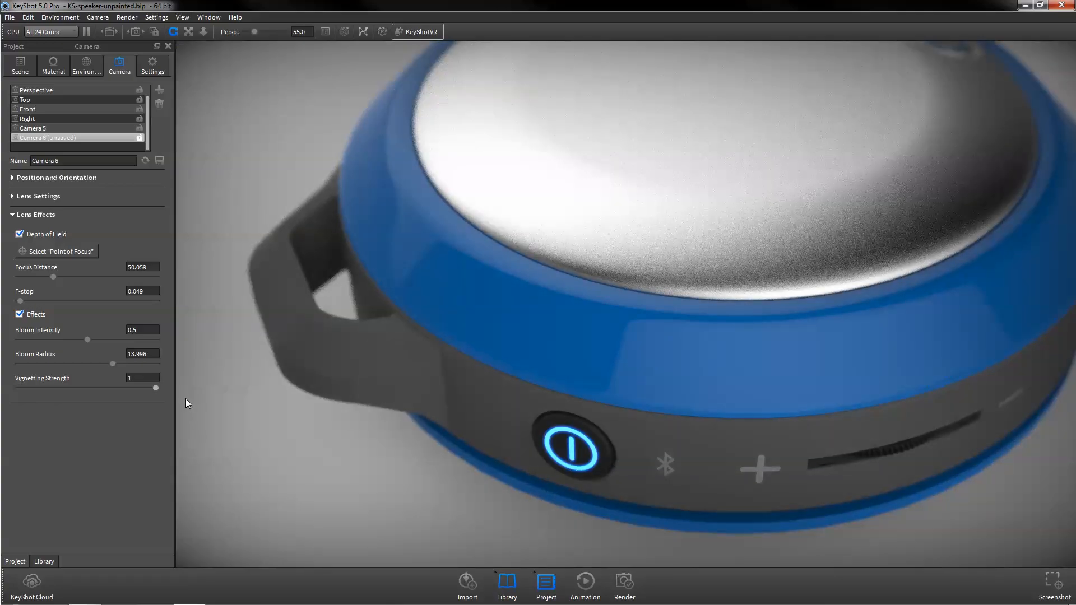
click(44, 561)
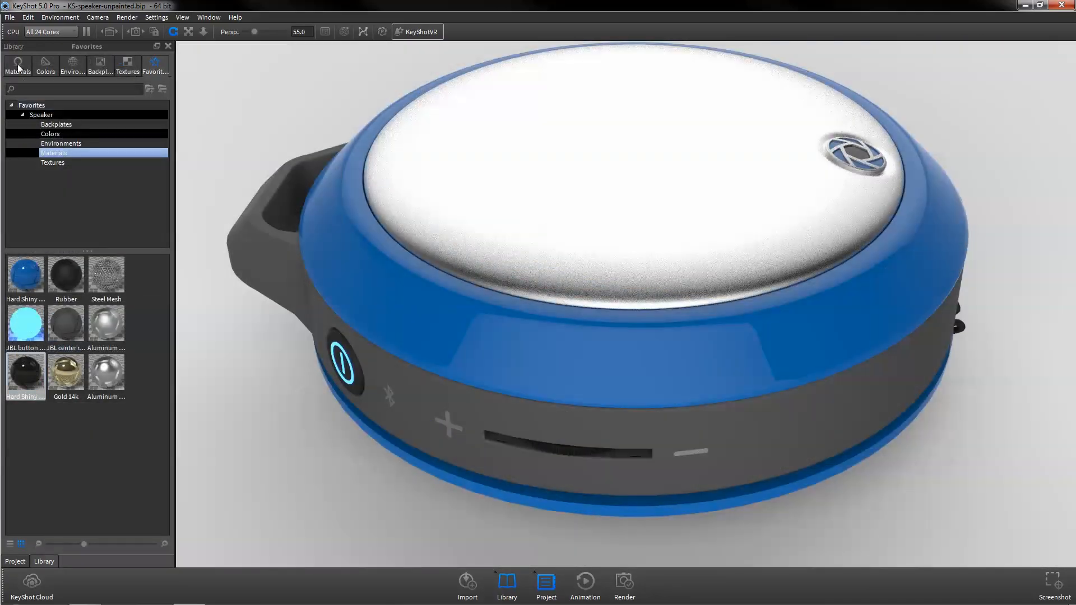
- Apply a Mold-Tech textured material to the speaker housing and browse the Light > IES Light materials
click(17, 65)
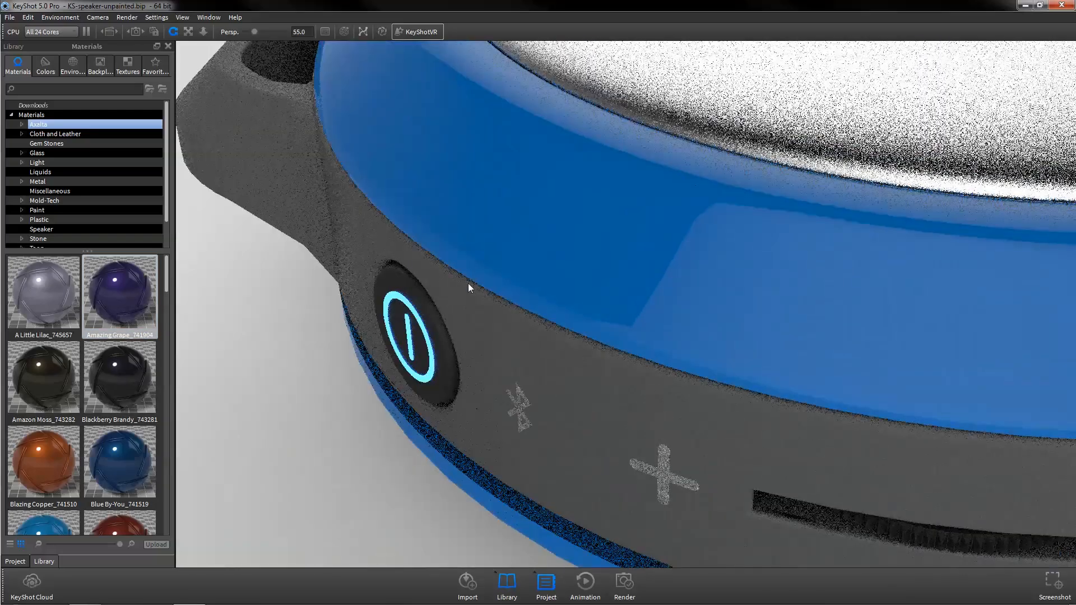
click(44, 201)
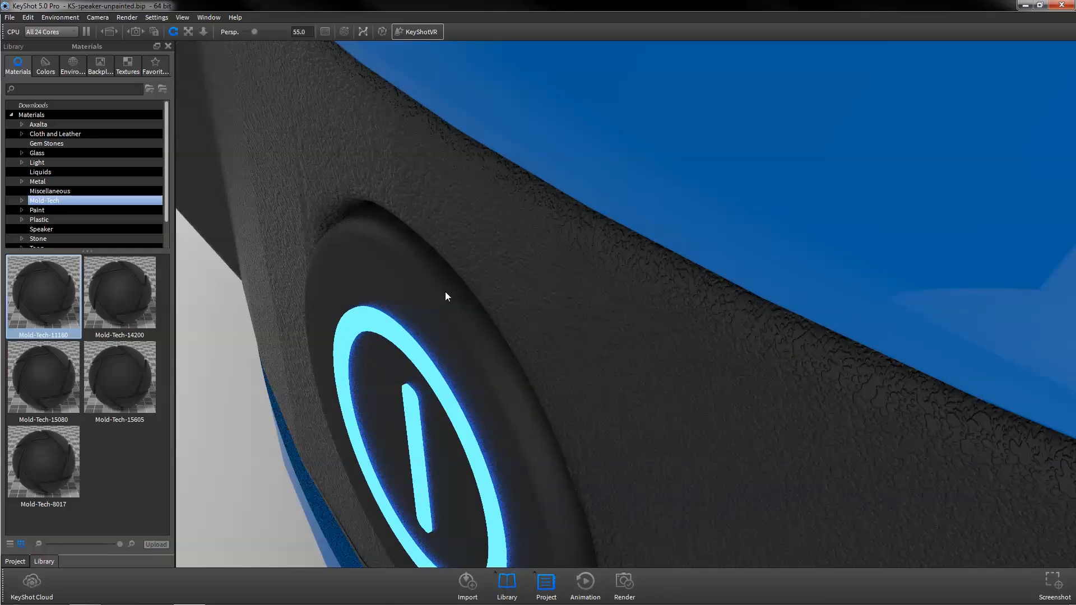
click(21, 161)
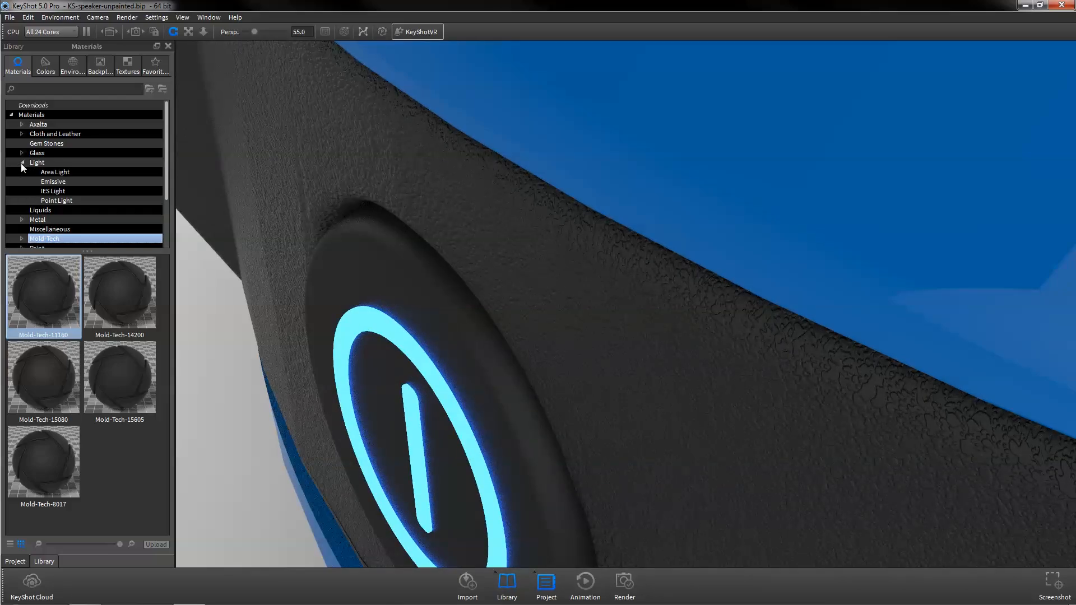
click(53, 190)
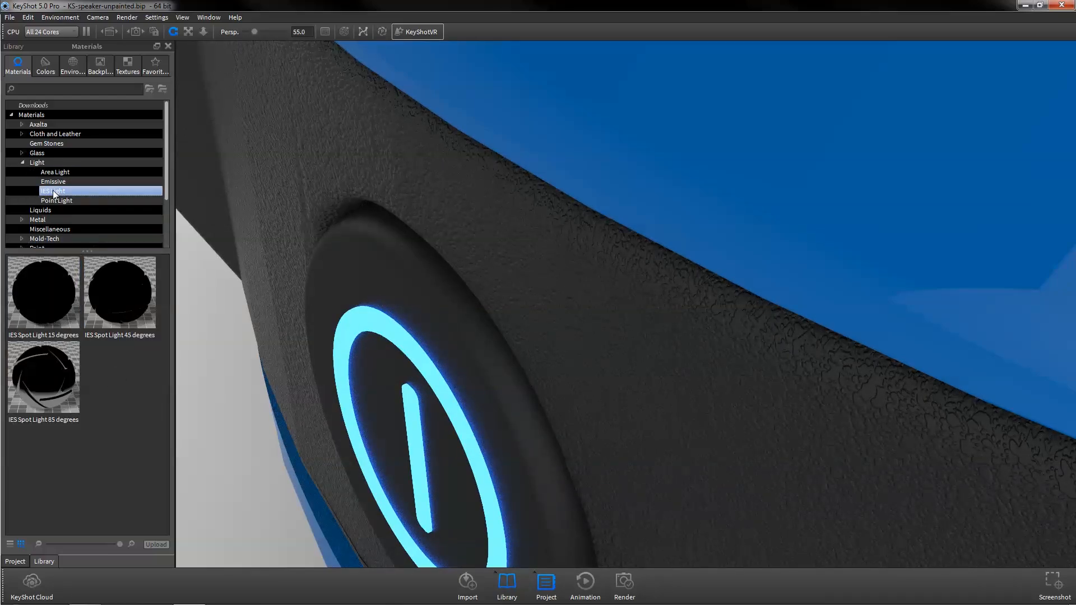
- Place the KeyShot logo label texture on the speaker top and apply it as an opacity map
click(126, 66)
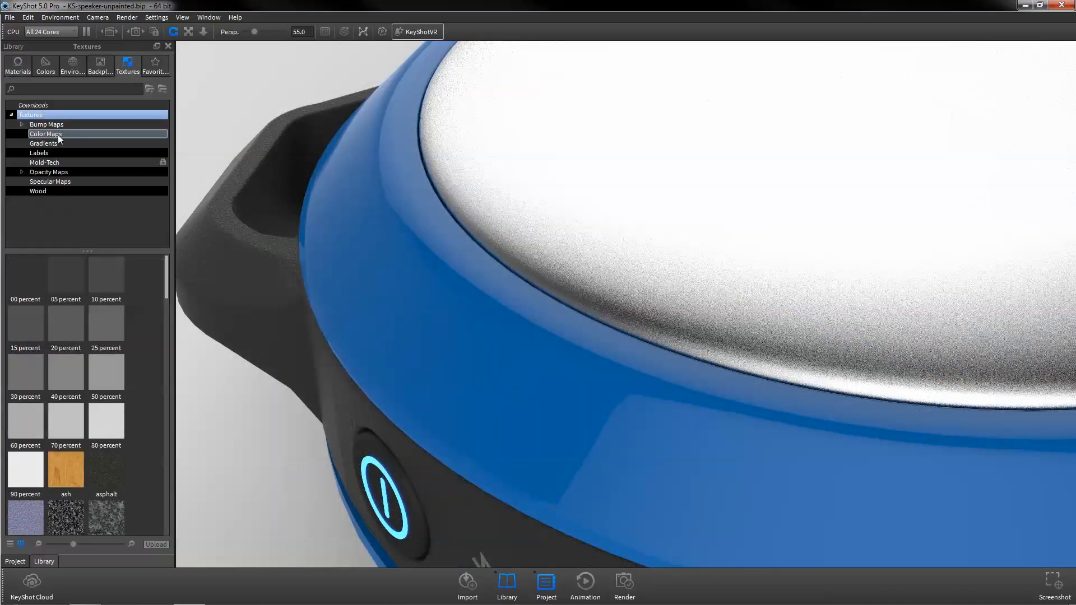
click(39, 153)
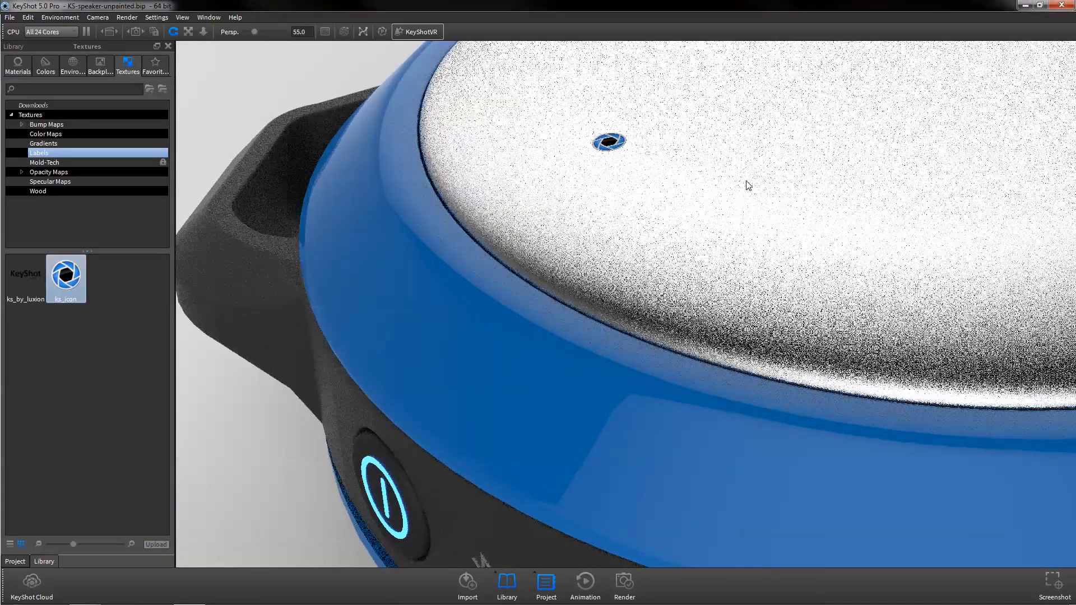
click(14, 562)
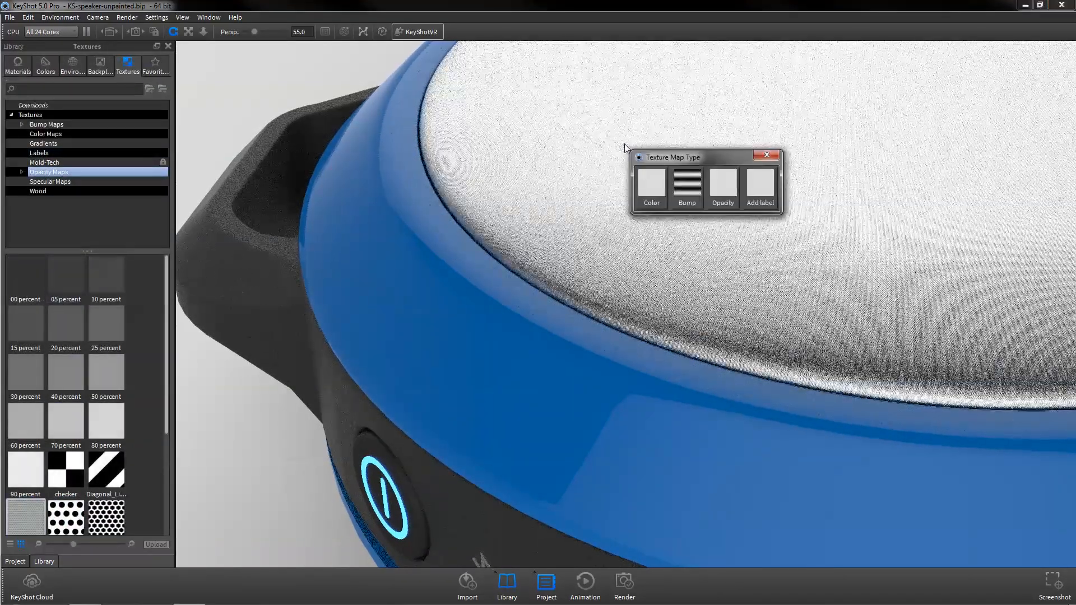
click(686, 189)
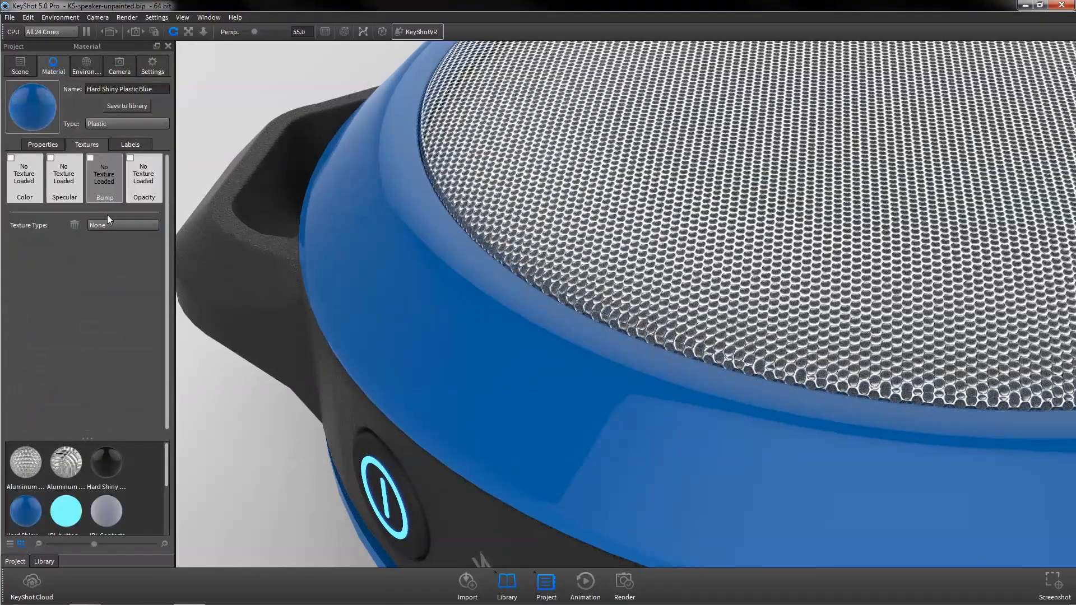
- Set the shell's bump texture to Noise (Fractal) and recolour the shell with a library colour
click(122, 225)
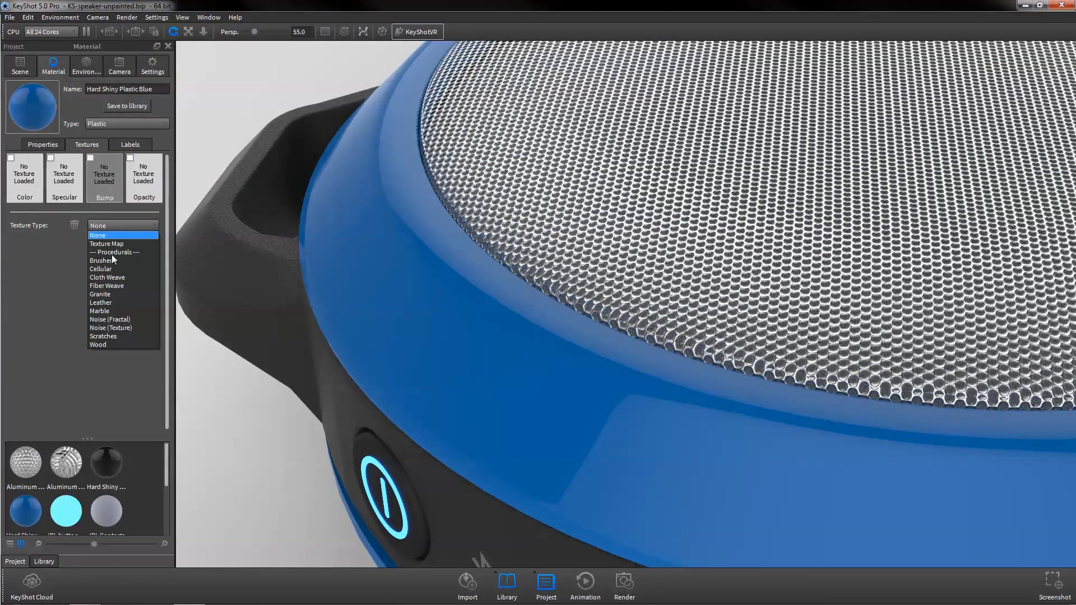
click(108, 320)
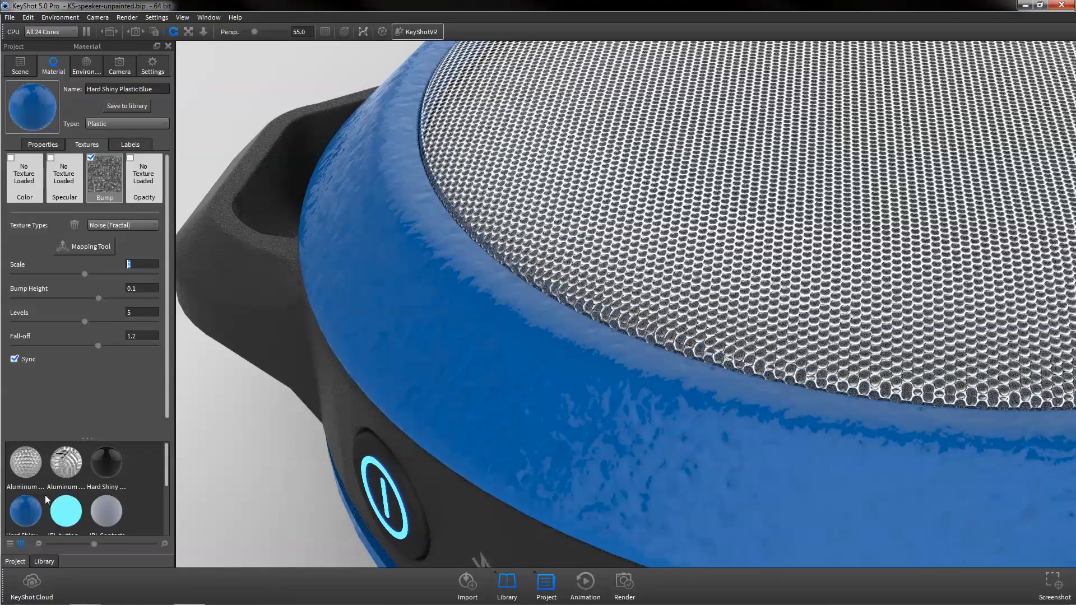
click(44, 65)
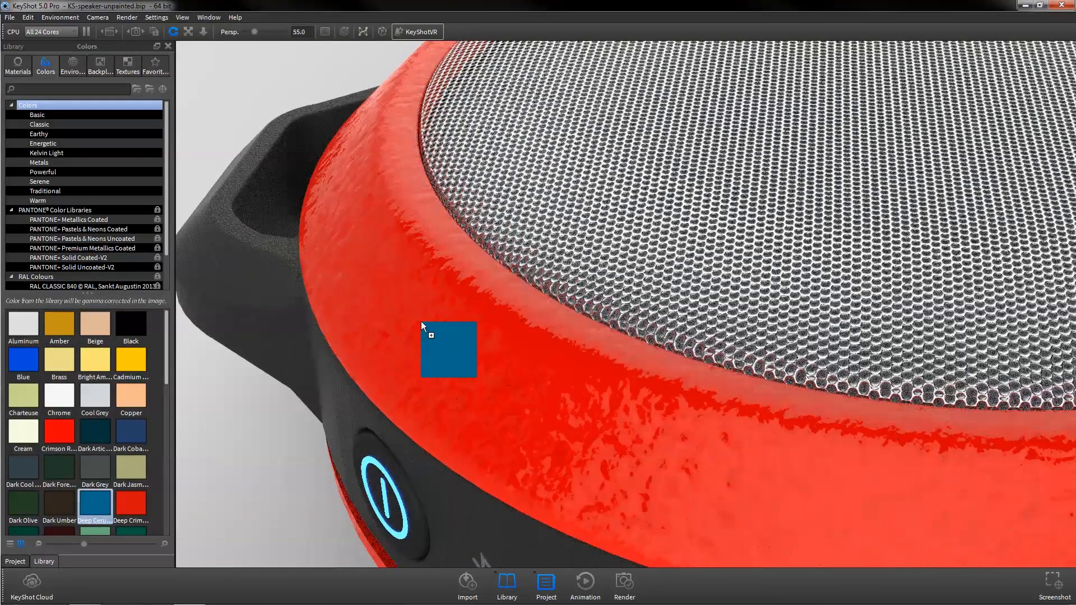
click(448, 349)
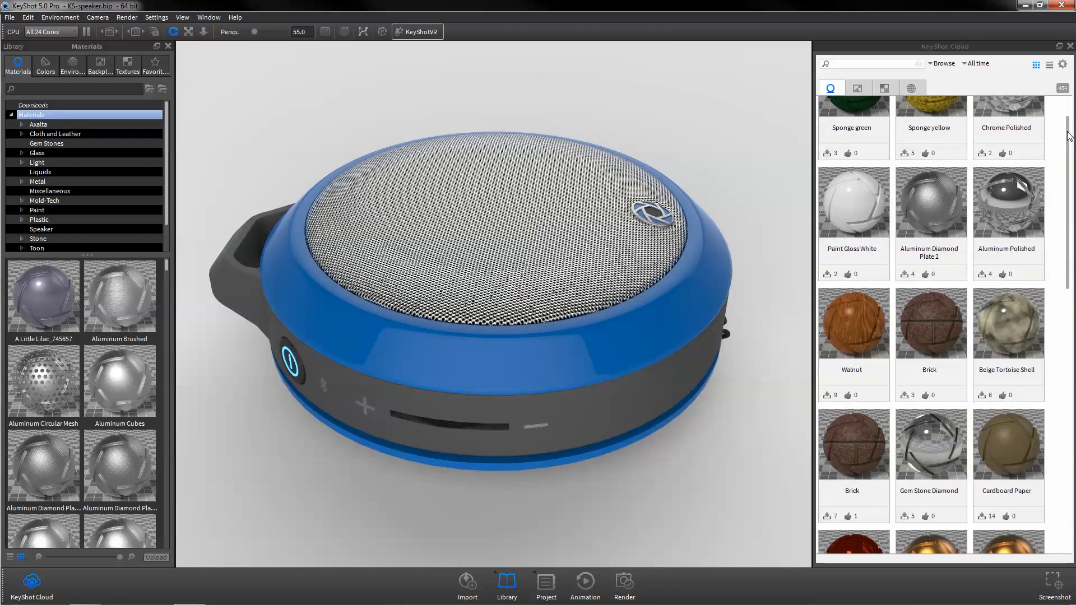
- Search KeyShot Cloud for 'mold-tech' and browse the Speaker folder's Steel Mesh material
scroll(down, 3)
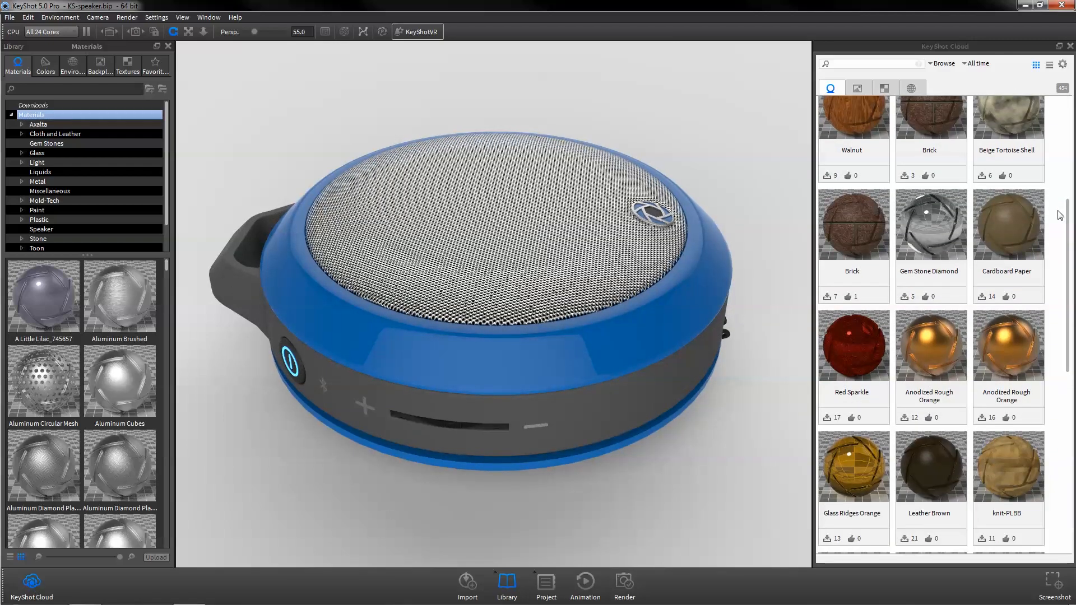
text(mold-)
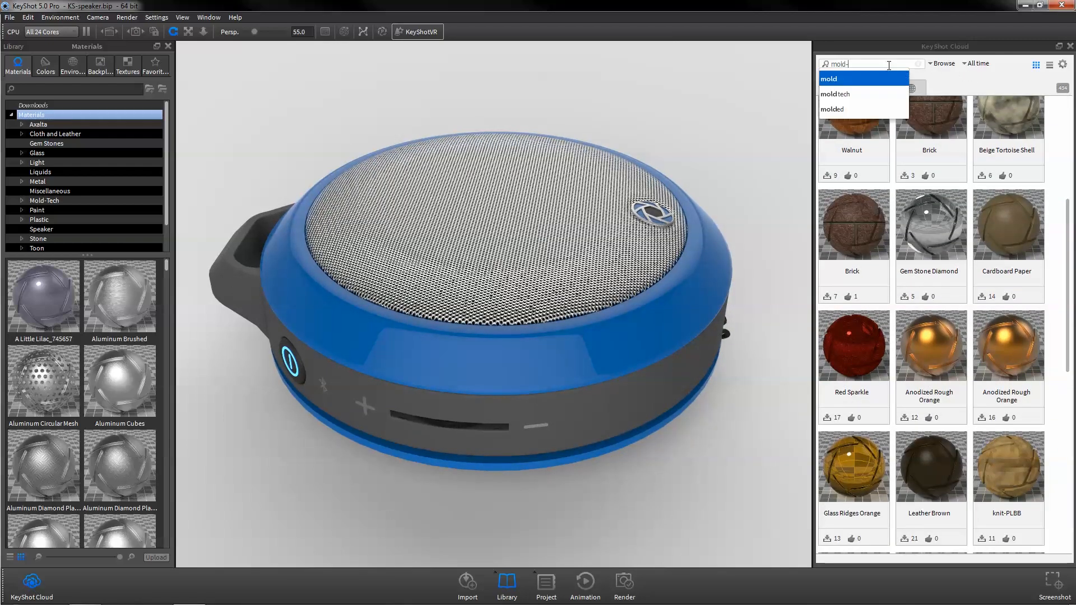
click(833, 94)
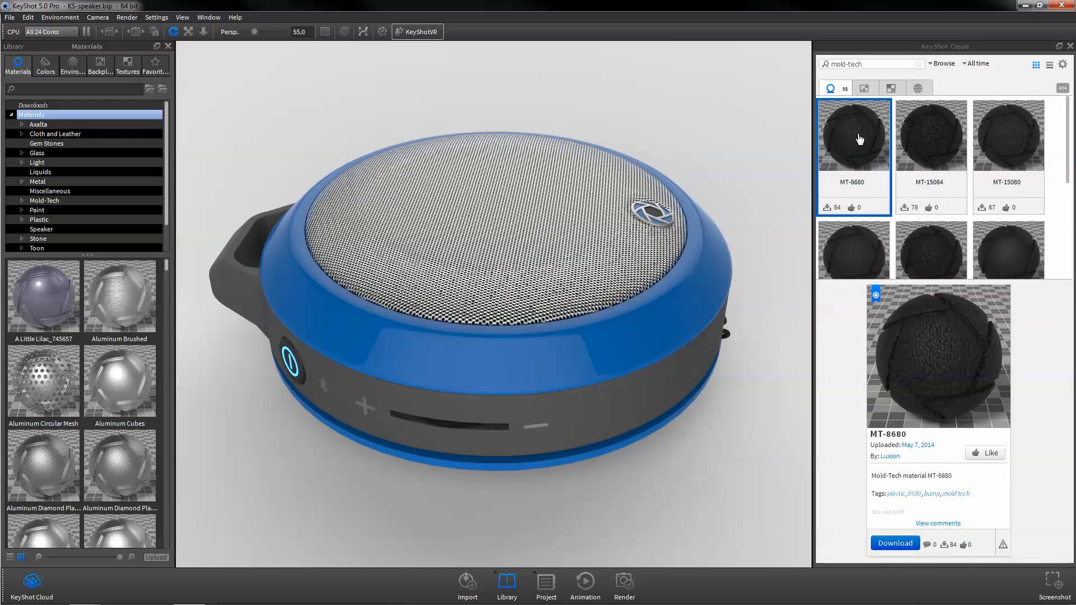
click(40, 229)
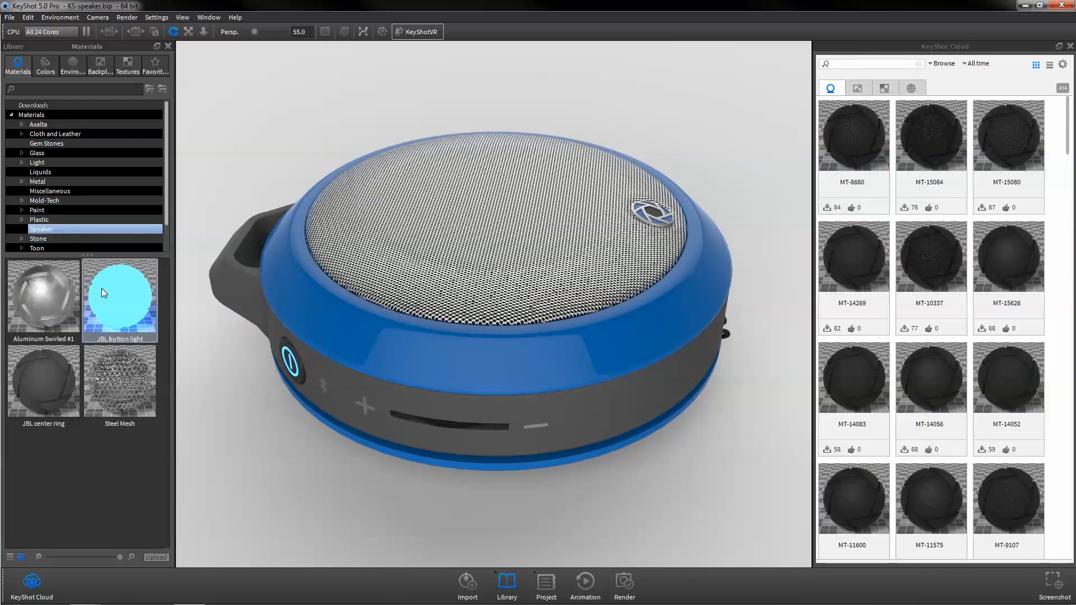
click(156, 557)
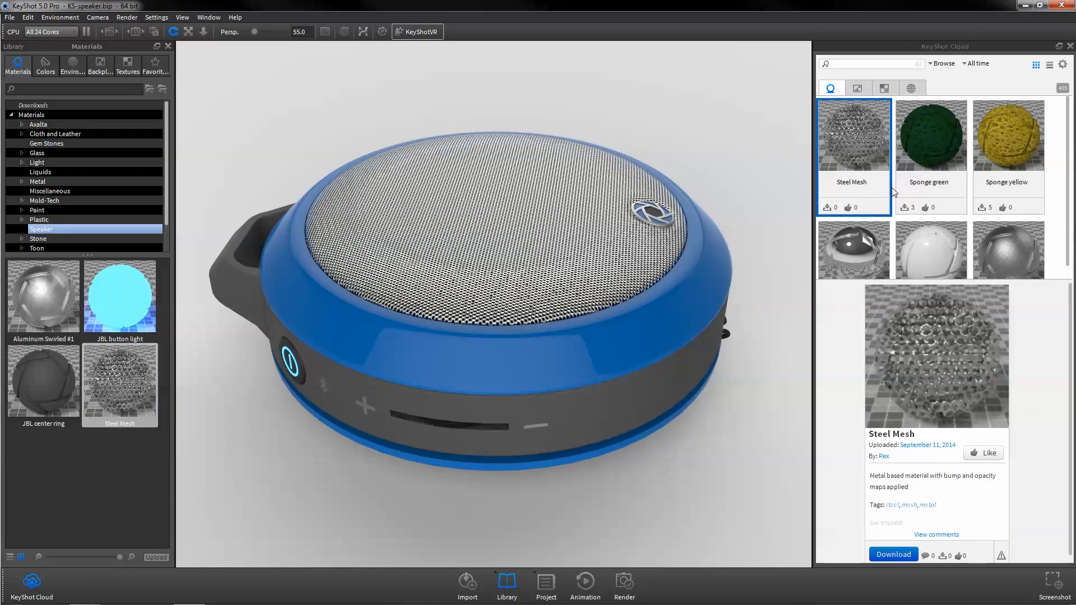
- Download Anodized Rough Orange from the cloud into the material library
click(1008, 216)
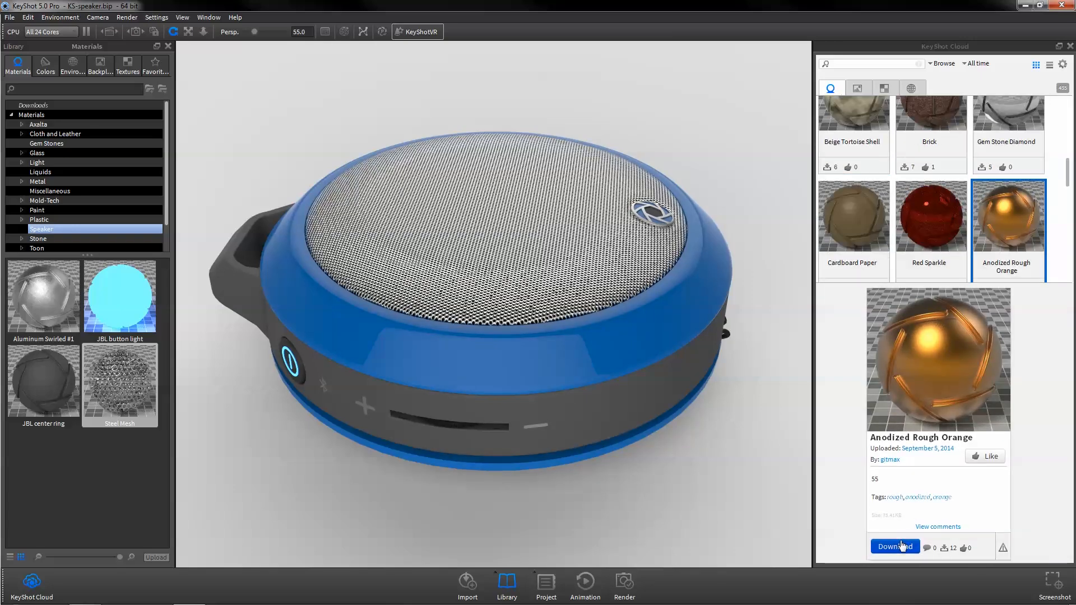
click(894, 546)
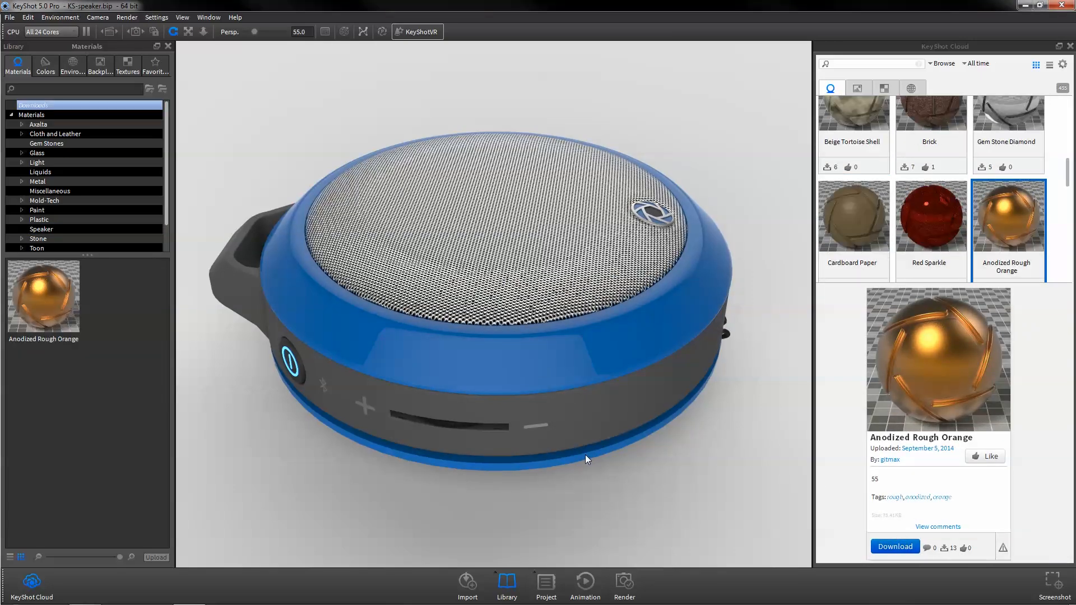
drag(43, 294, 285, 184)
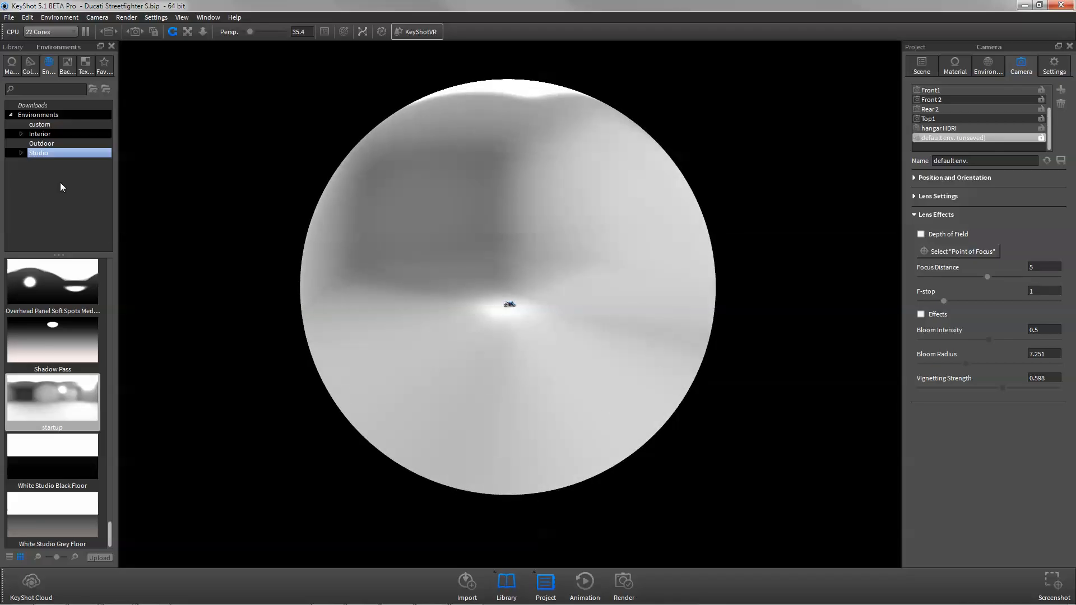
- Light the motorcycle with the Outdoor forestroad HDRI, then switch to a Studio environment and its settings
click(42, 143)
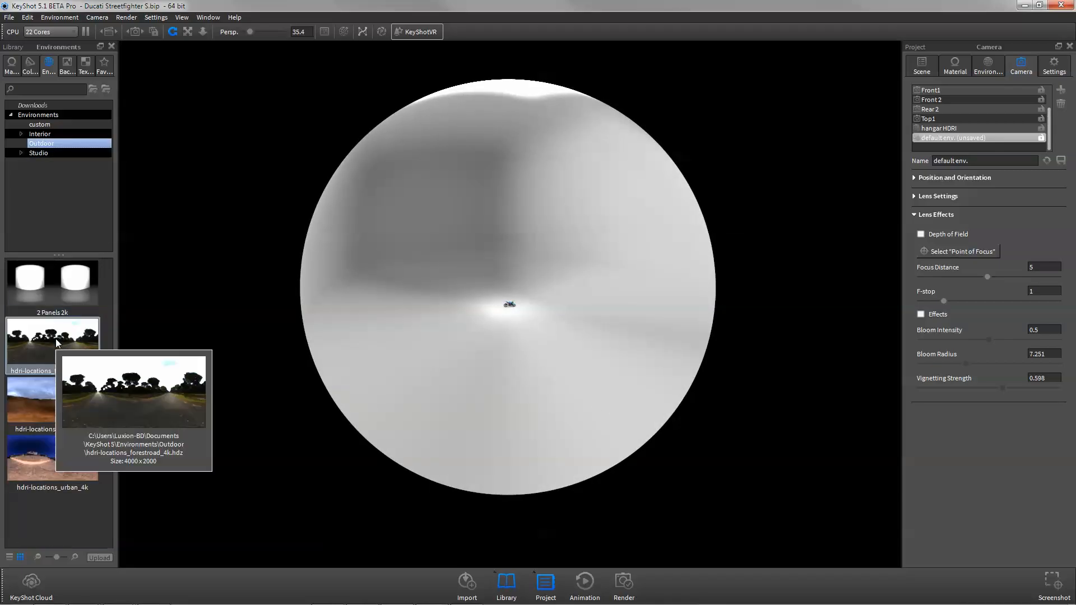
double_click(52, 345)
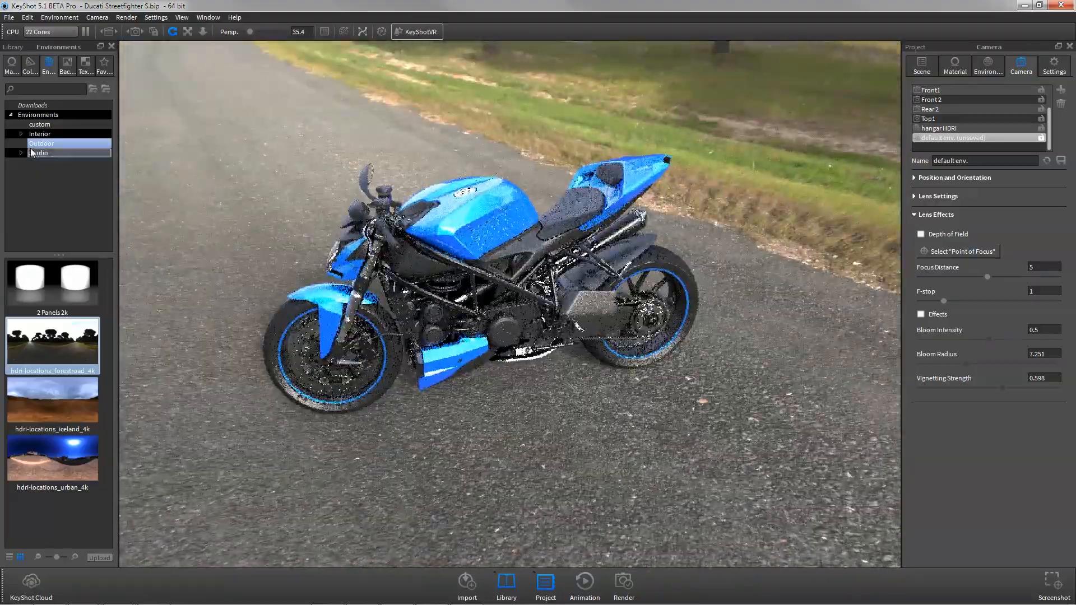
click(40, 152)
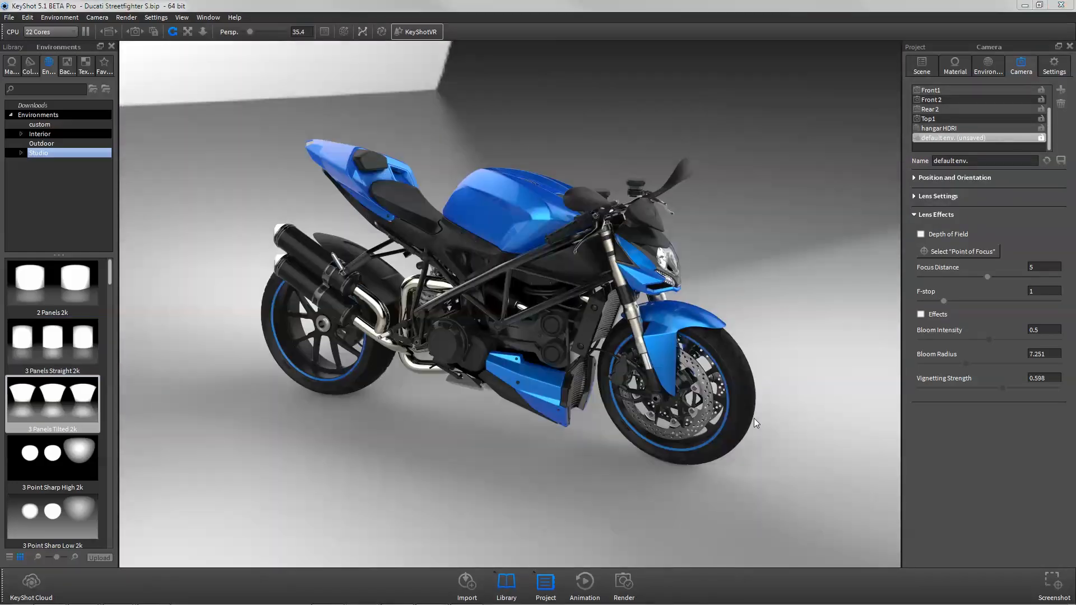
click(988, 65)
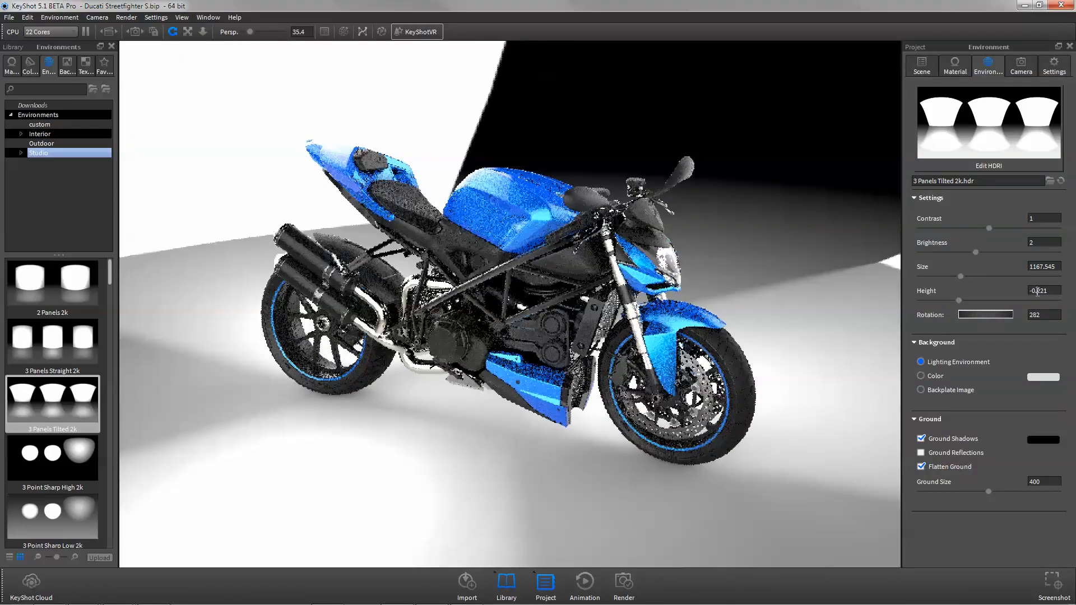
- Add highlight pins in the HDRI editor, then start editing the All Black environment
click(989, 165)
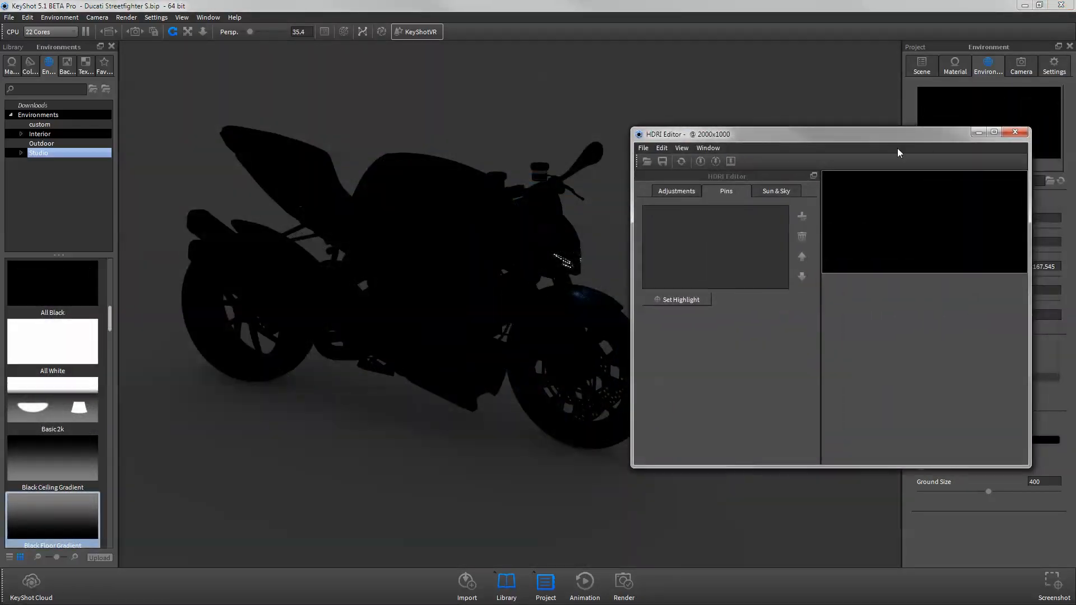
click(1015, 132)
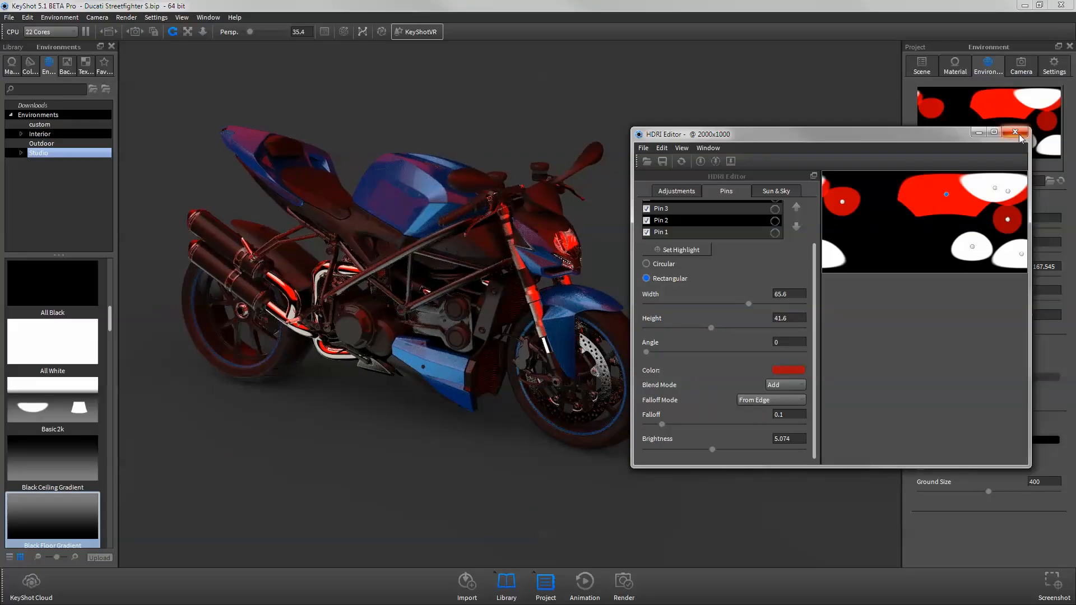
click(1015, 132)
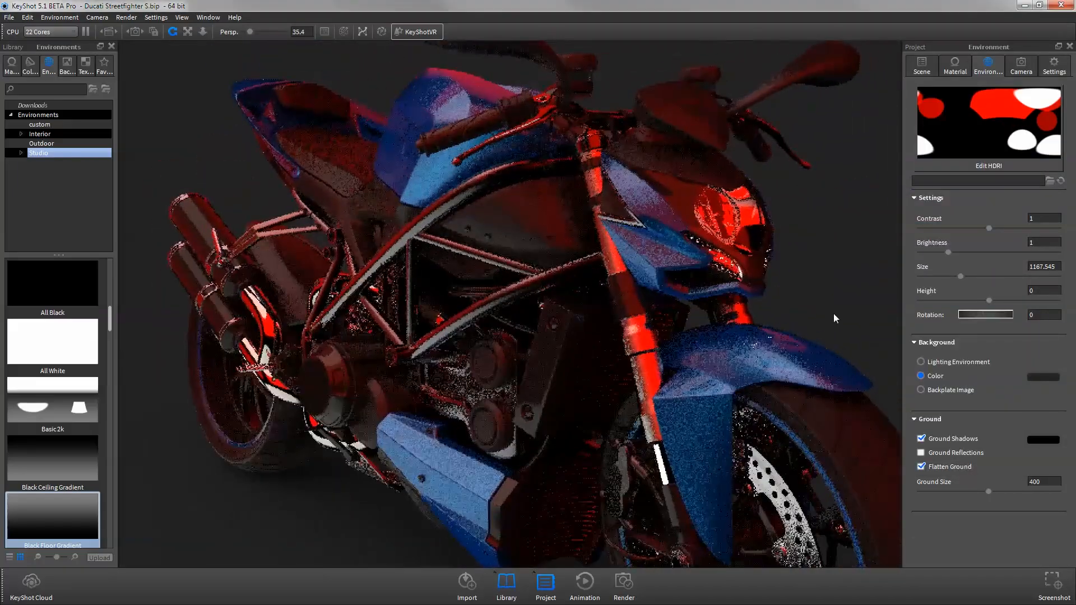
click(989, 166)
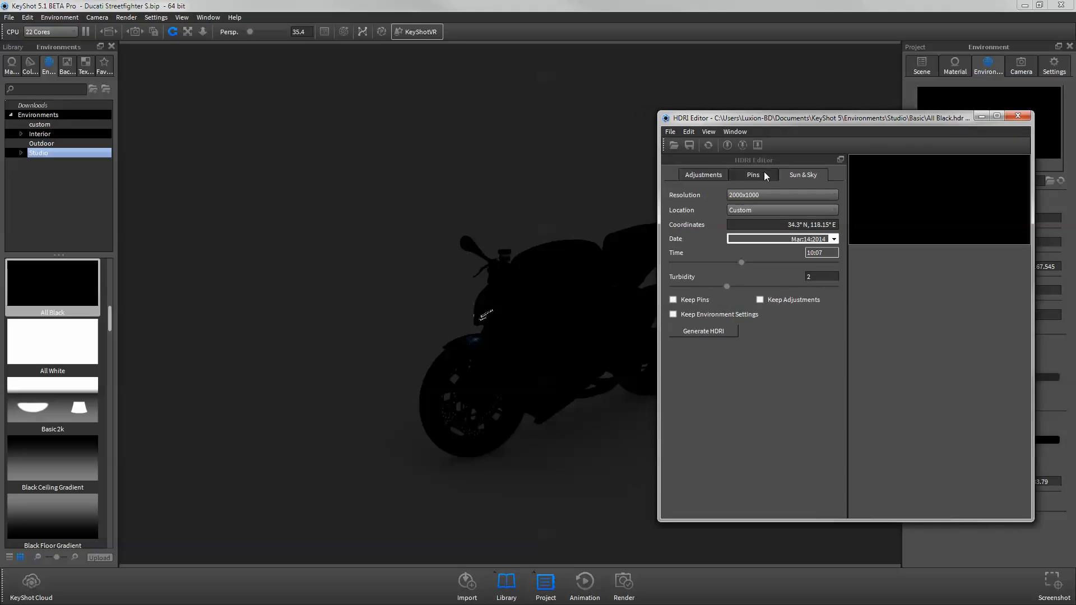
click(781, 209)
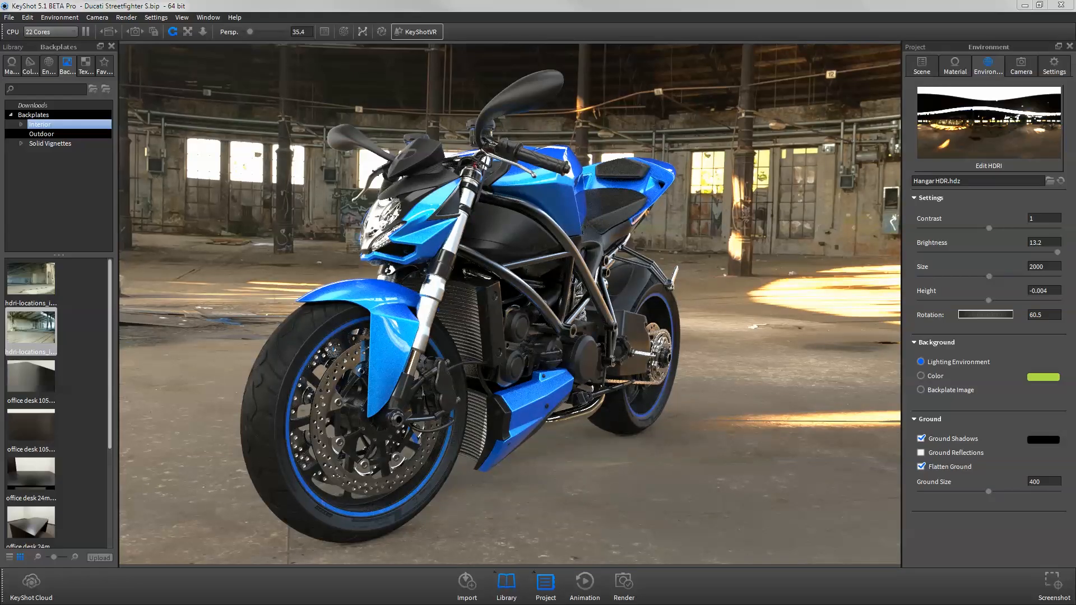
- Switch the background to a solid colour, then to an industrial hall backplate image
click(922, 377)
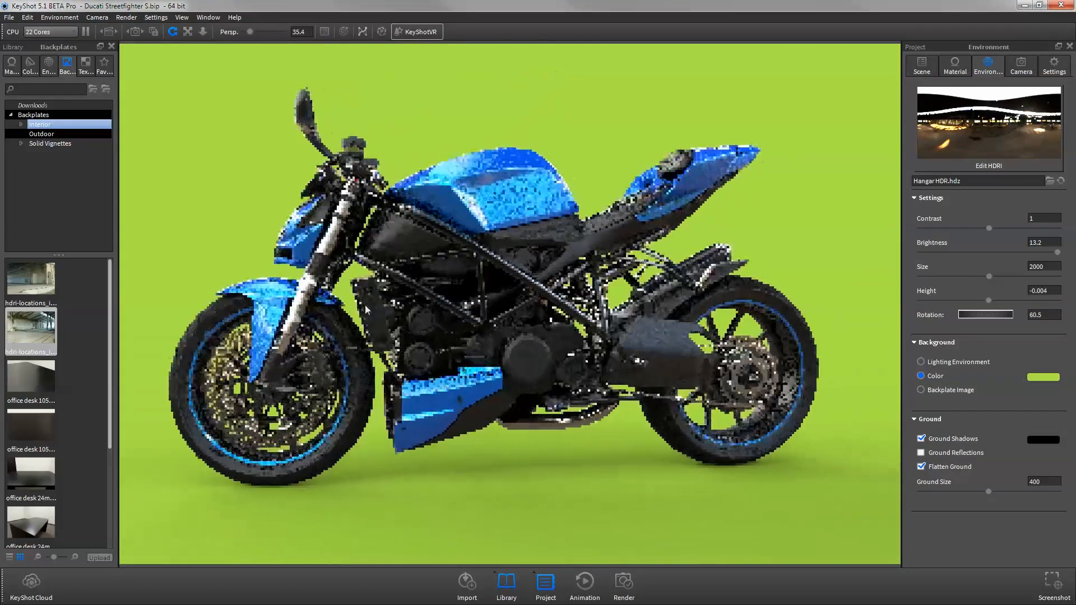
click(922, 390)
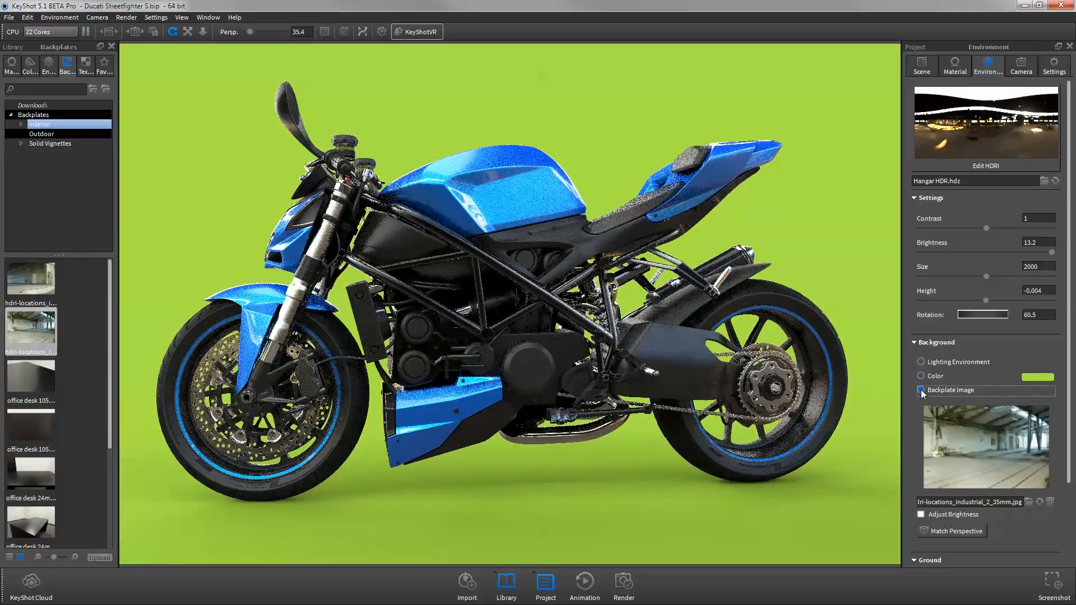
click(921, 390)
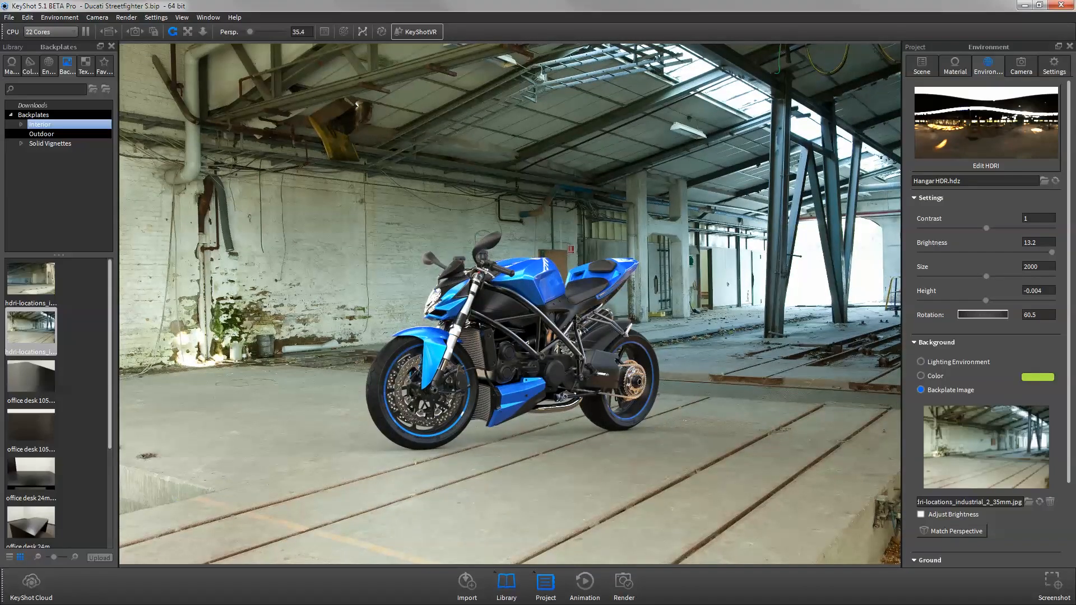
- Review the keyboard shortcut list, then recall the warehouse view set from the Camera tab
key(k)
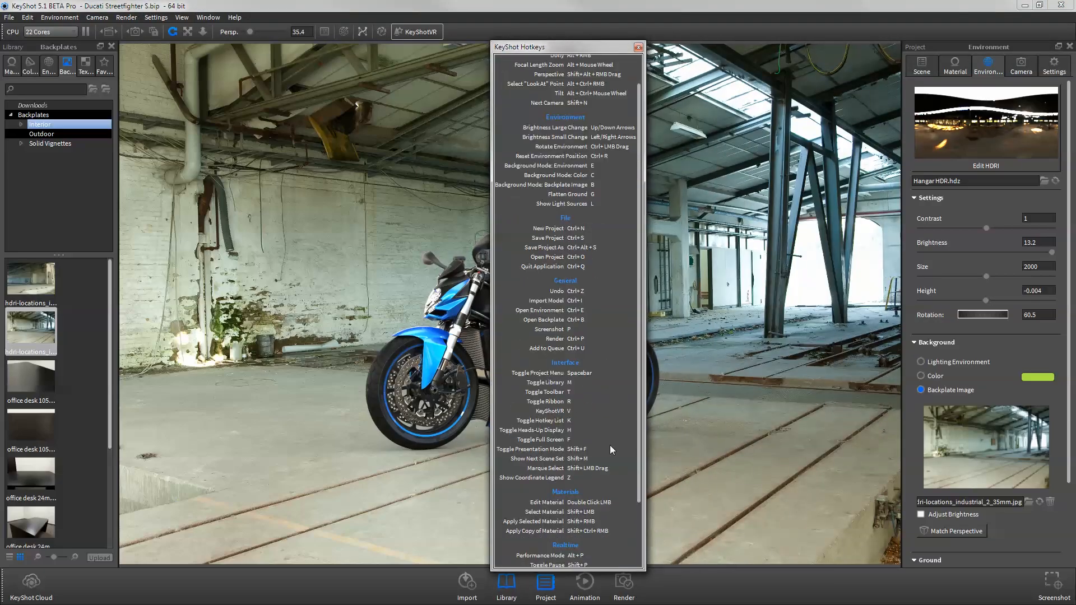
click(637, 47)
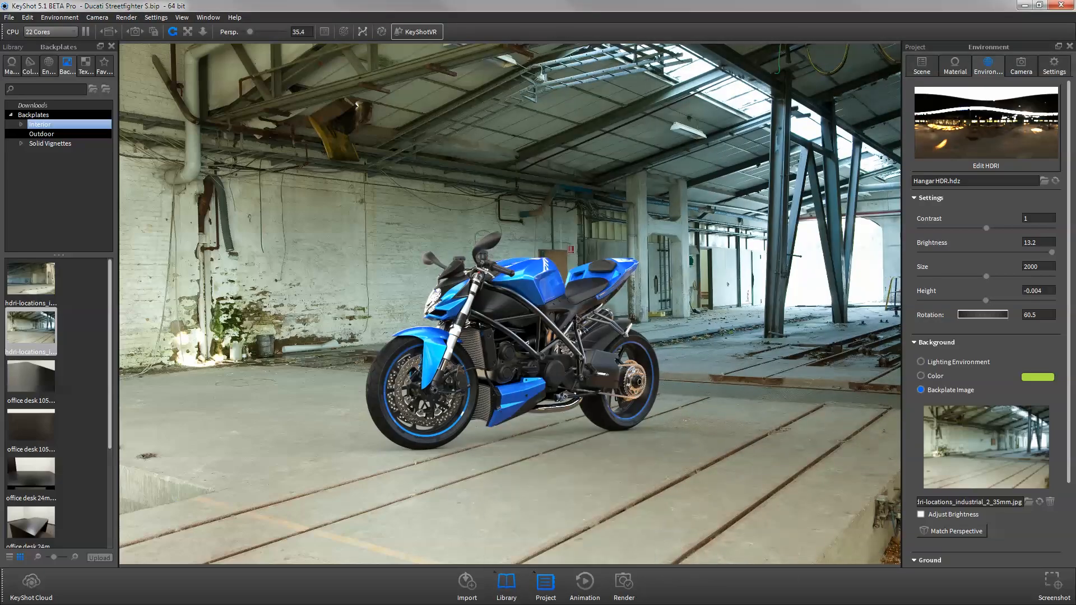
click(1020, 65)
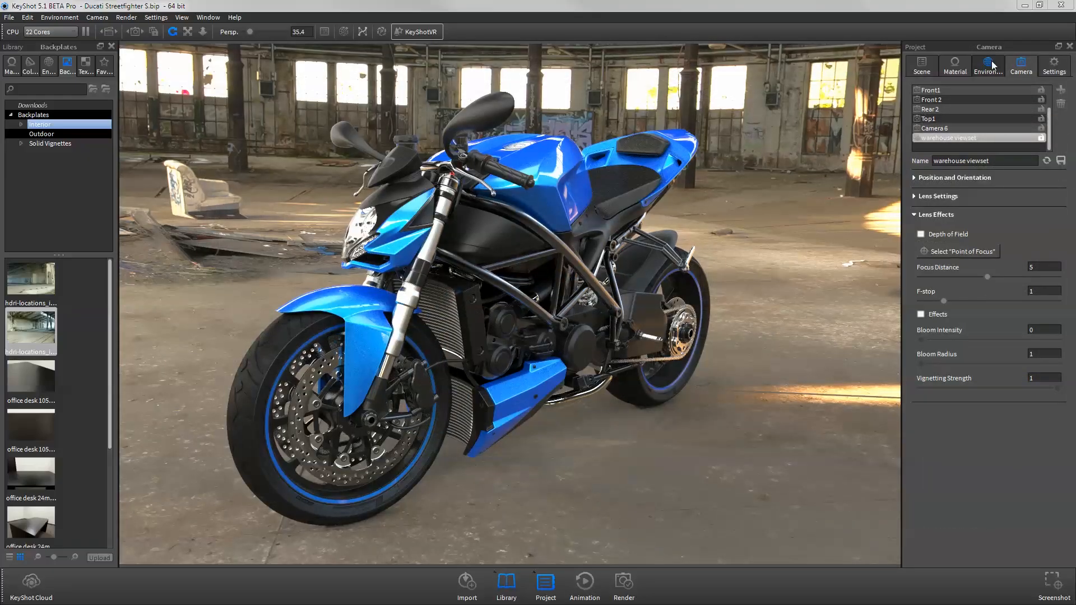
- Set the environment background to a solid lime-green colour behind the motorcycle
click(988, 66)
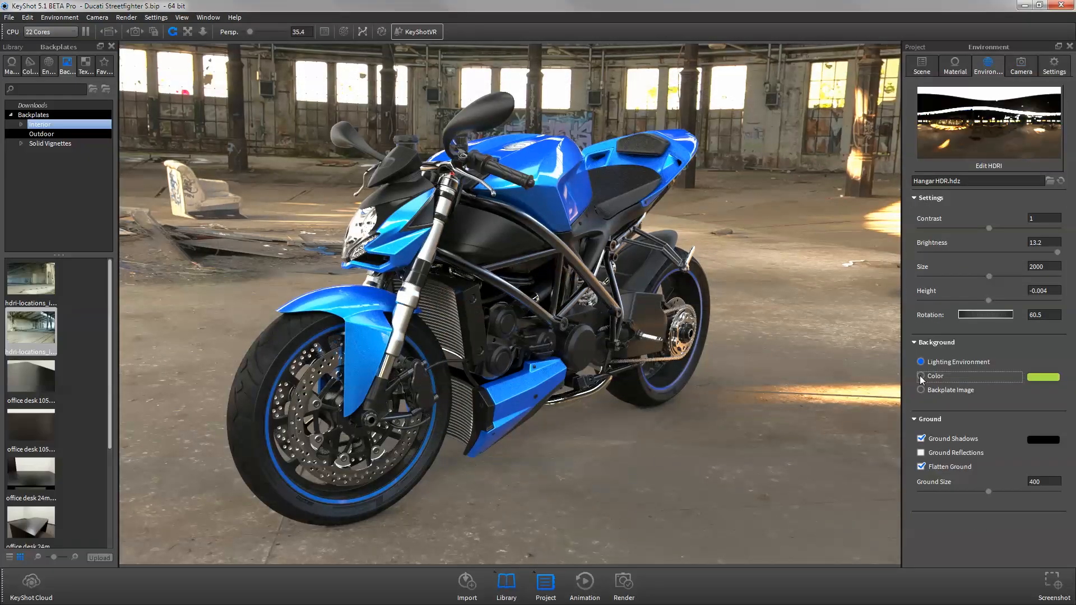
click(921, 377)
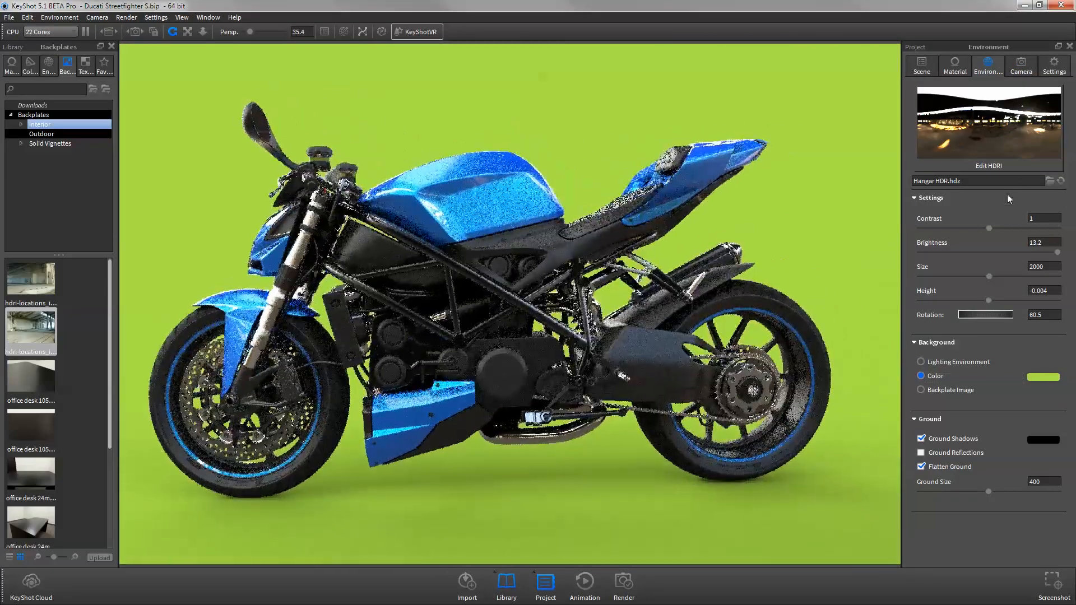
click(1020, 67)
text(fu)
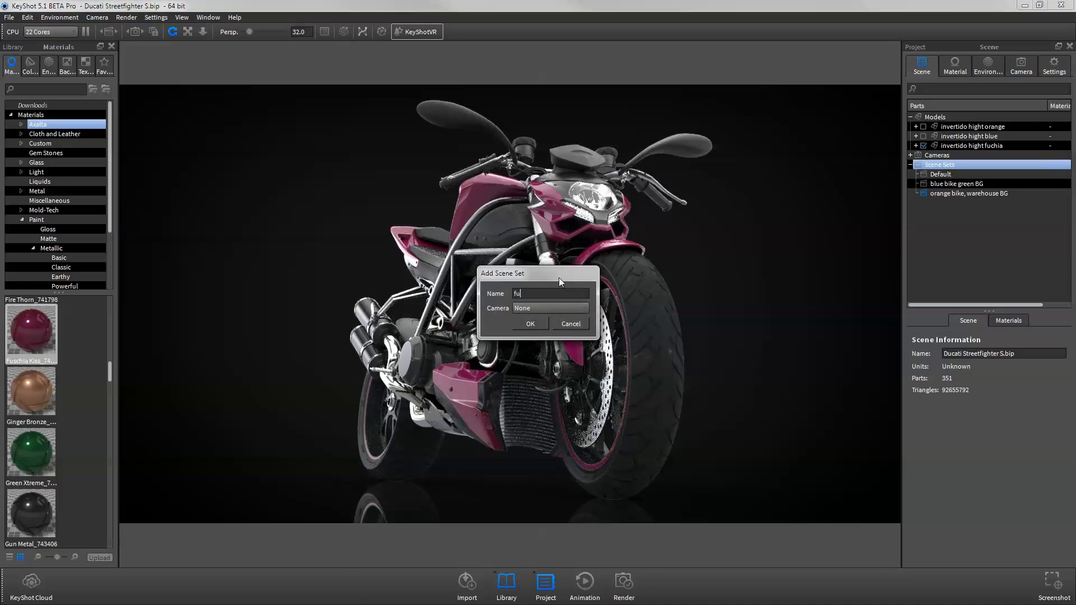
- Confirm the new scene set for the fuchsia bike version
click(550, 308)
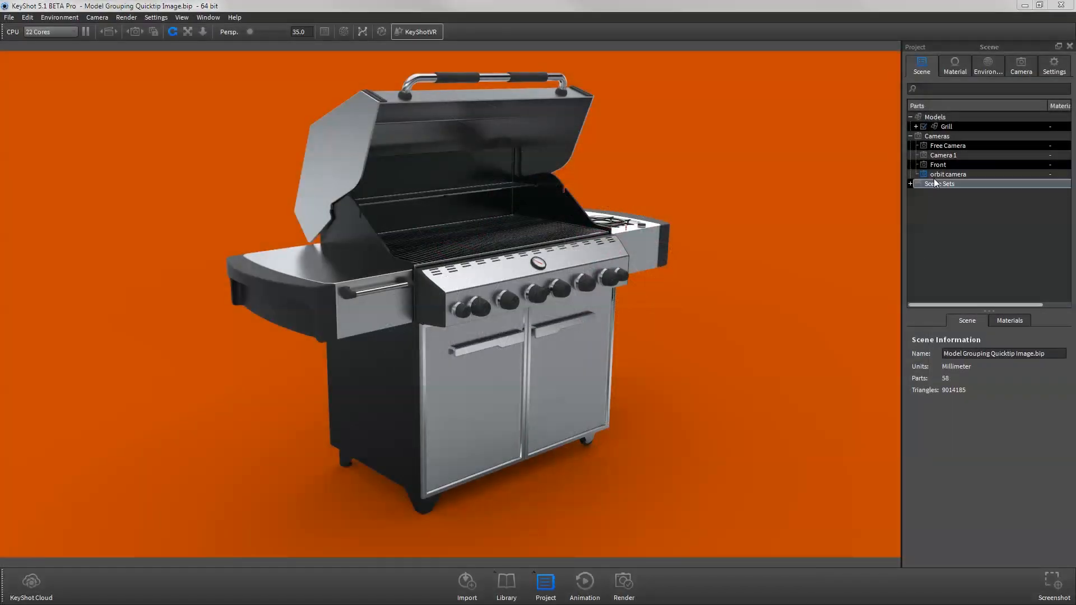
- Add a rotation animation to the grill's Lid group using Pivot as its rotation point
click(915, 127)
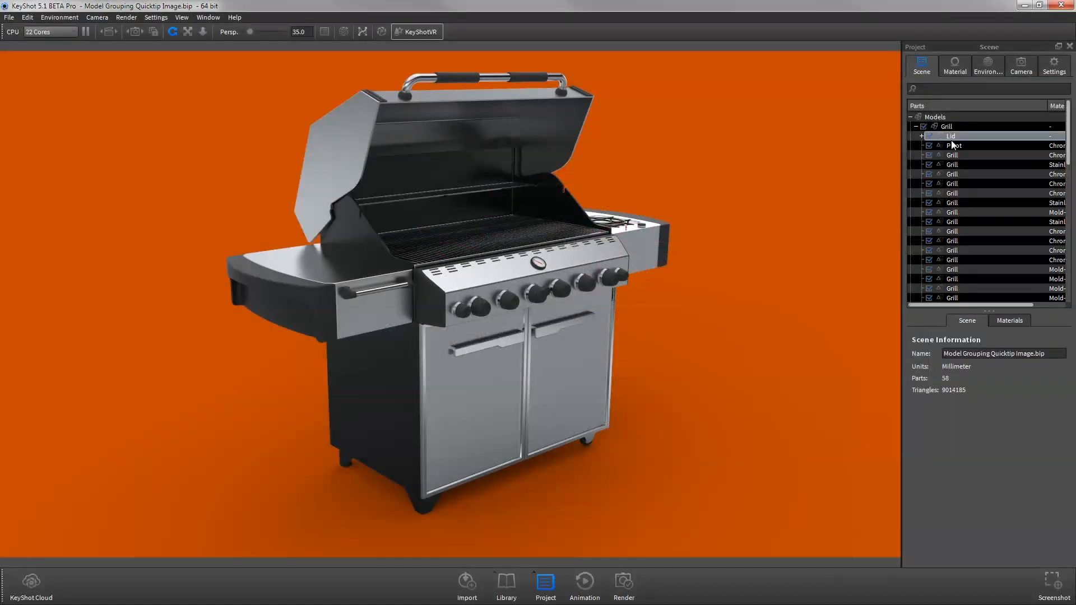
right_click(952, 136)
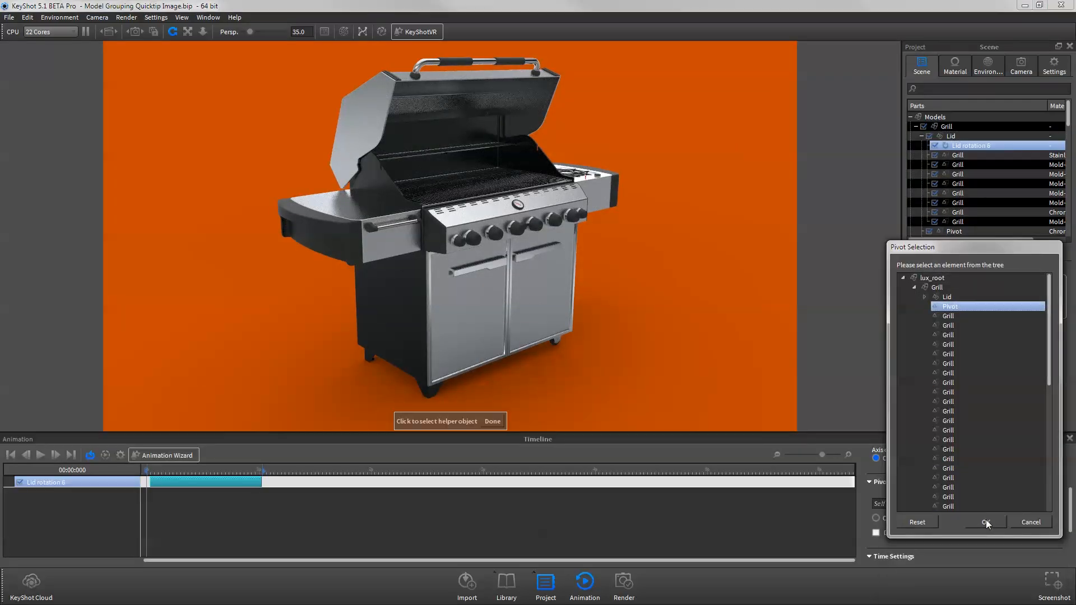
click(986, 522)
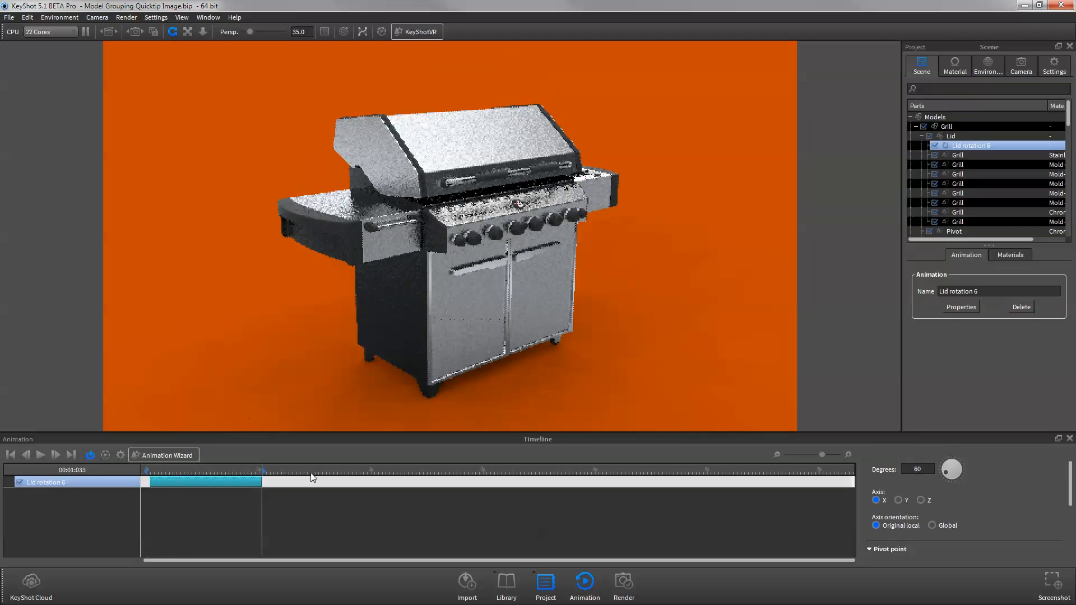
- Create an orbit animation for the orbit camera through the Animation Wizard
click(163, 455)
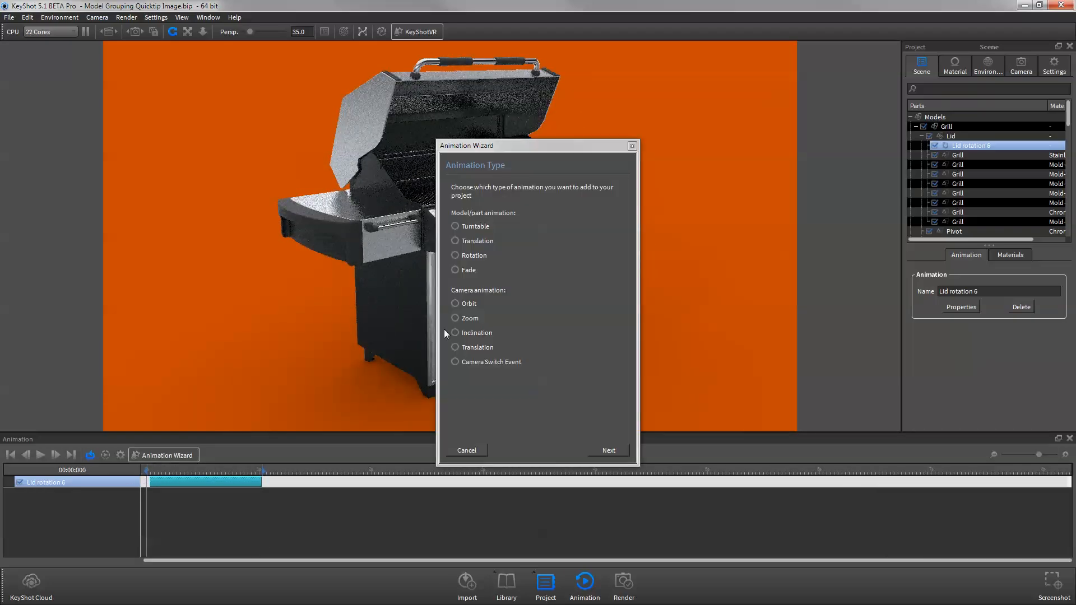
click(606, 451)
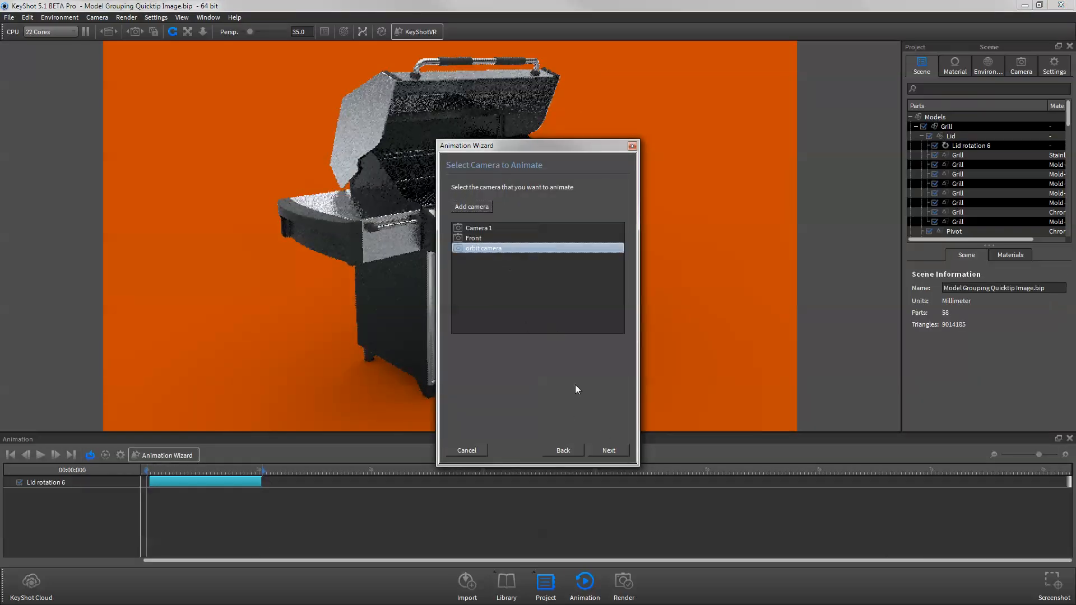
click(608, 450)
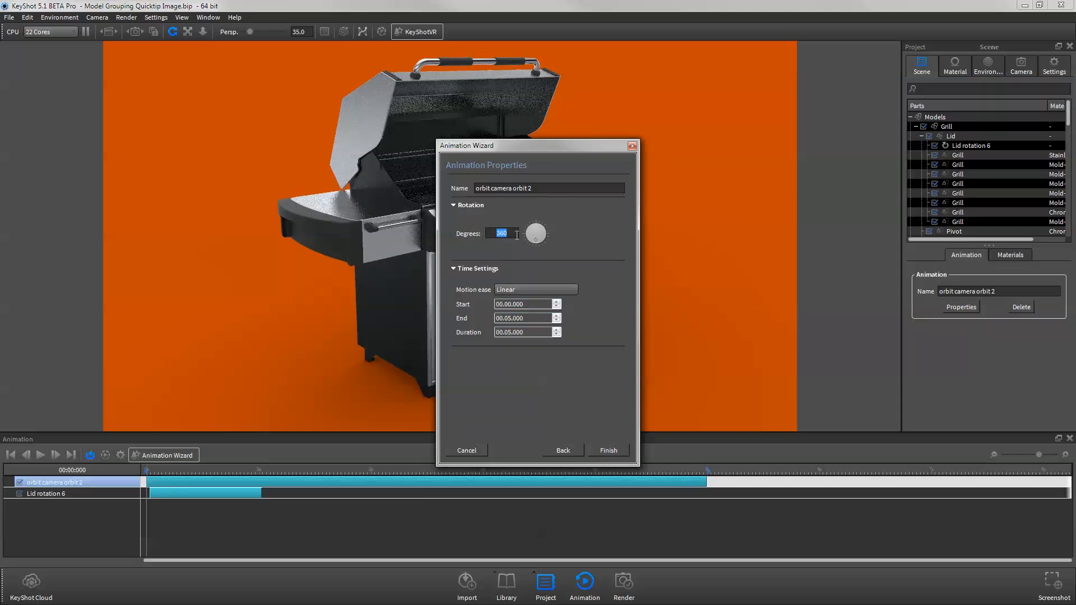
click(608, 451)
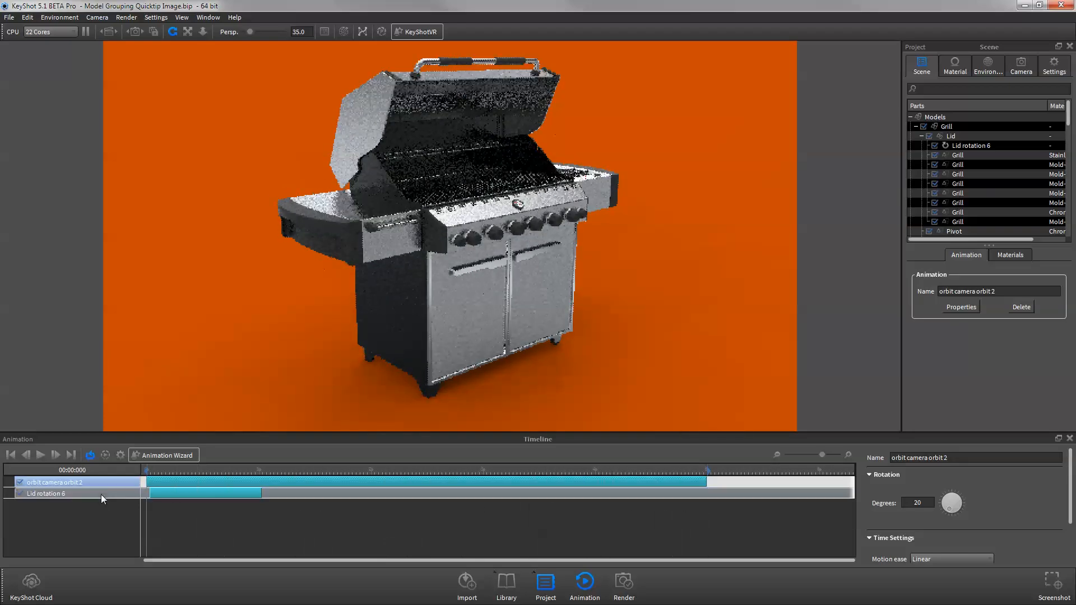
- Shorten the orbit animation to about 3 seconds and set it to 30 degrees
click(967, 254)
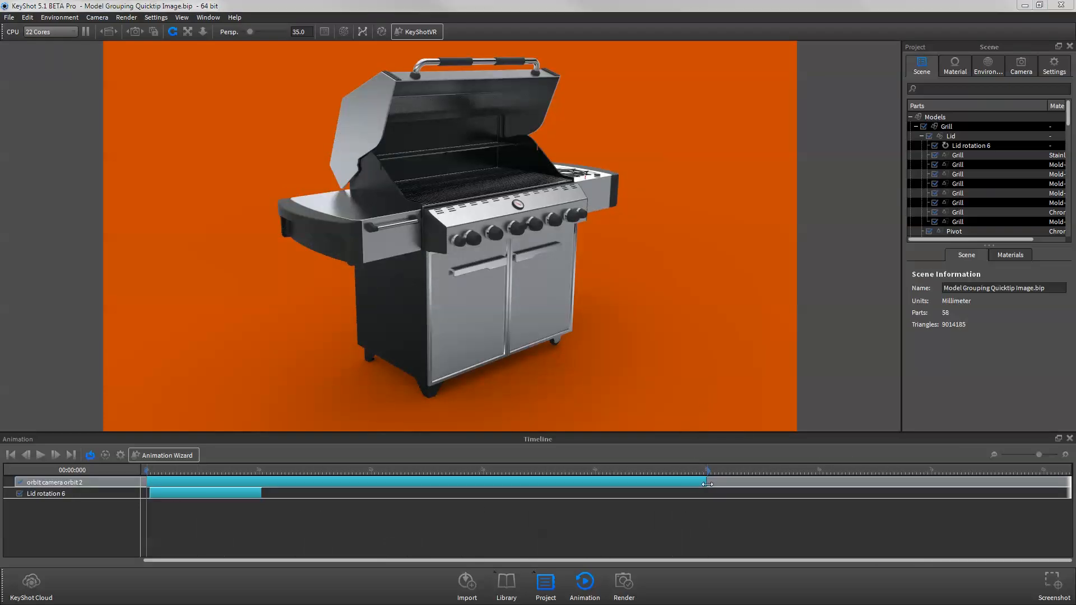
click(55, 482)
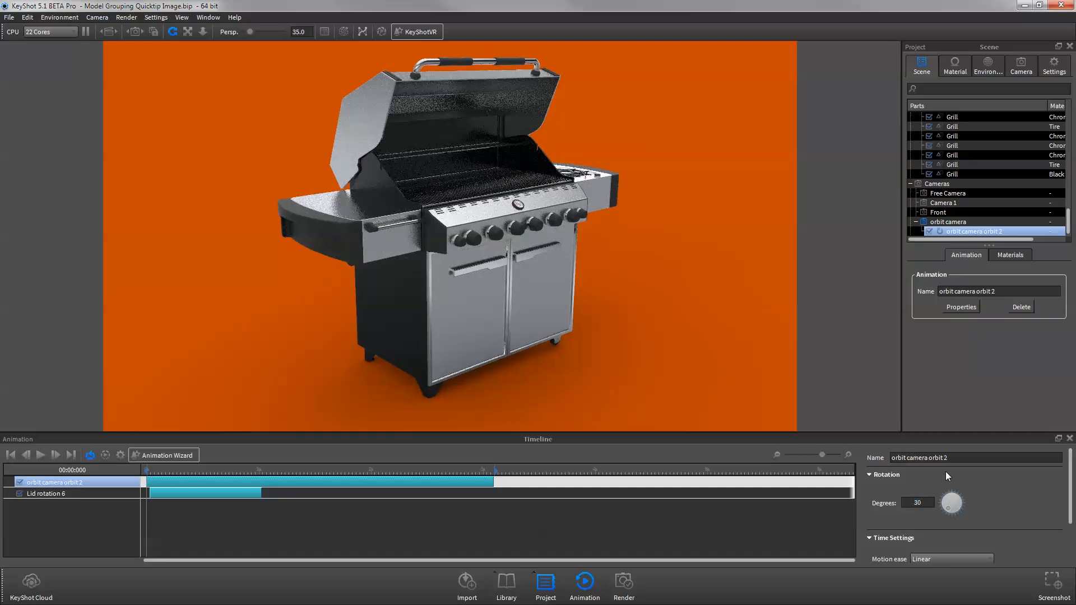
click(384, 490)
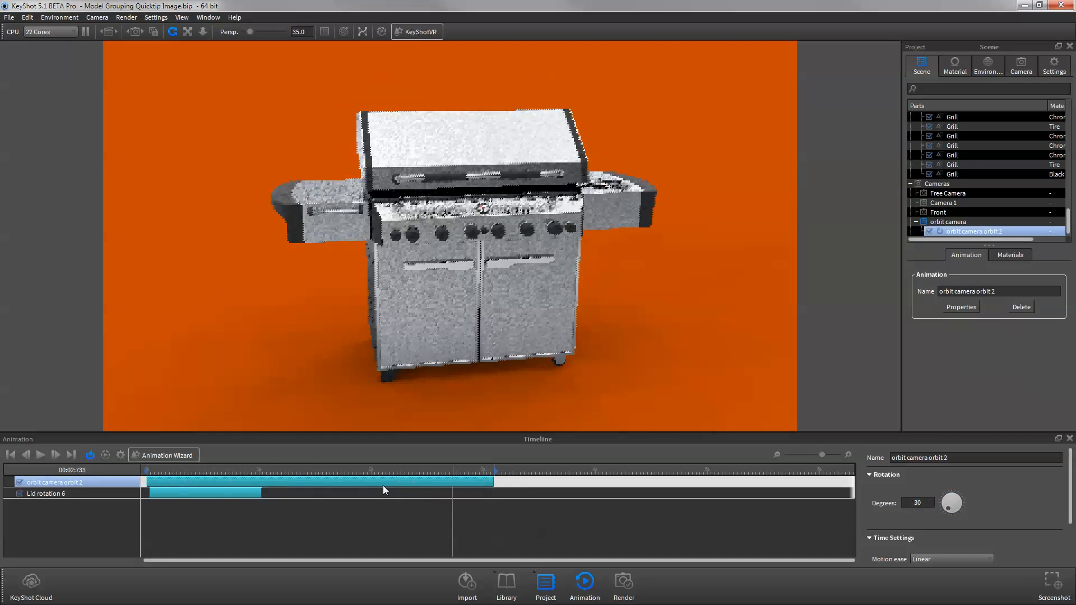
- Give the orbit Ease In/Out motion and play the animation preview
click(951, 502)
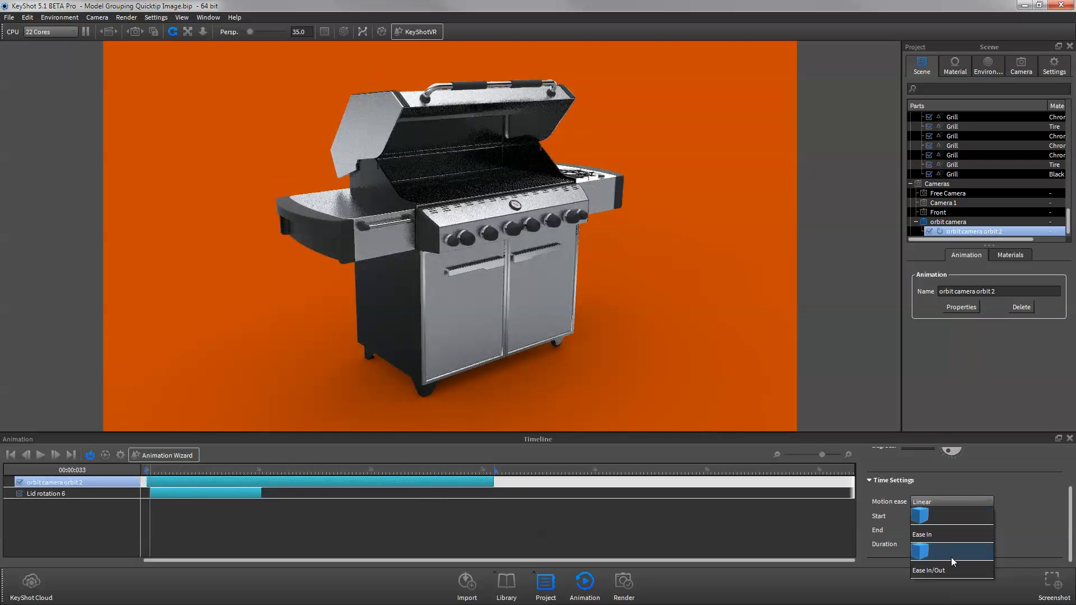
click(951, 570)
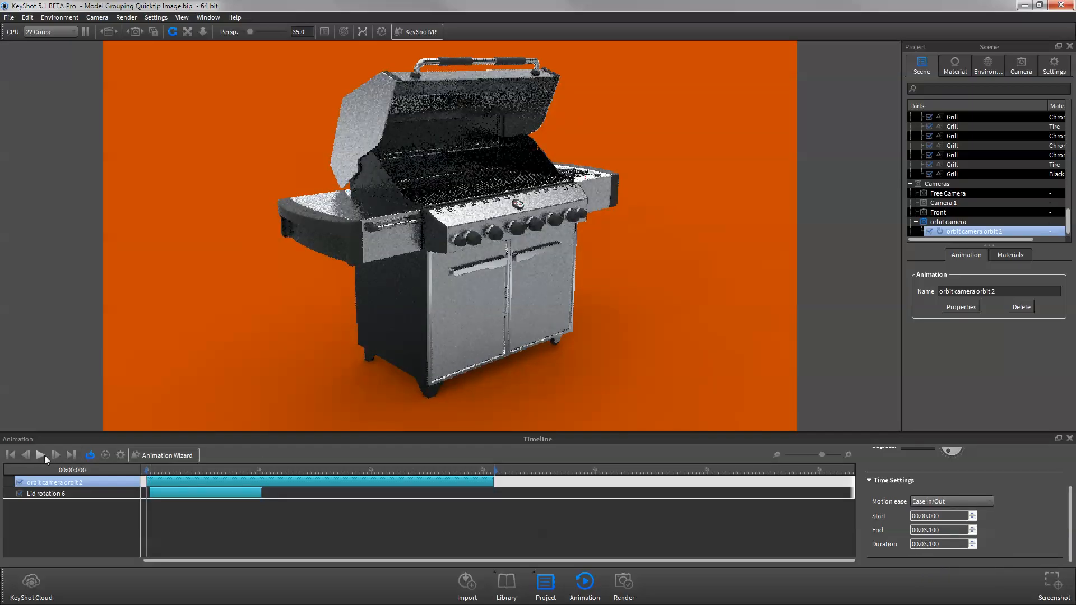
click(41, 455)
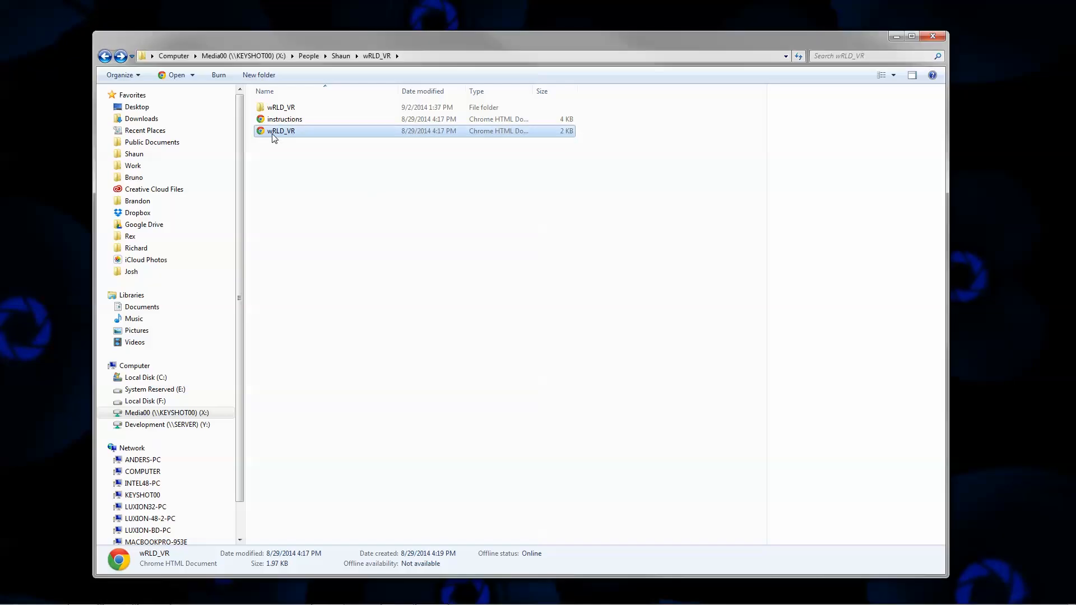
- Launch the wRLD_VR HTML page from its folder to view the KeyShotVR in the browser
double_click(281, 130)
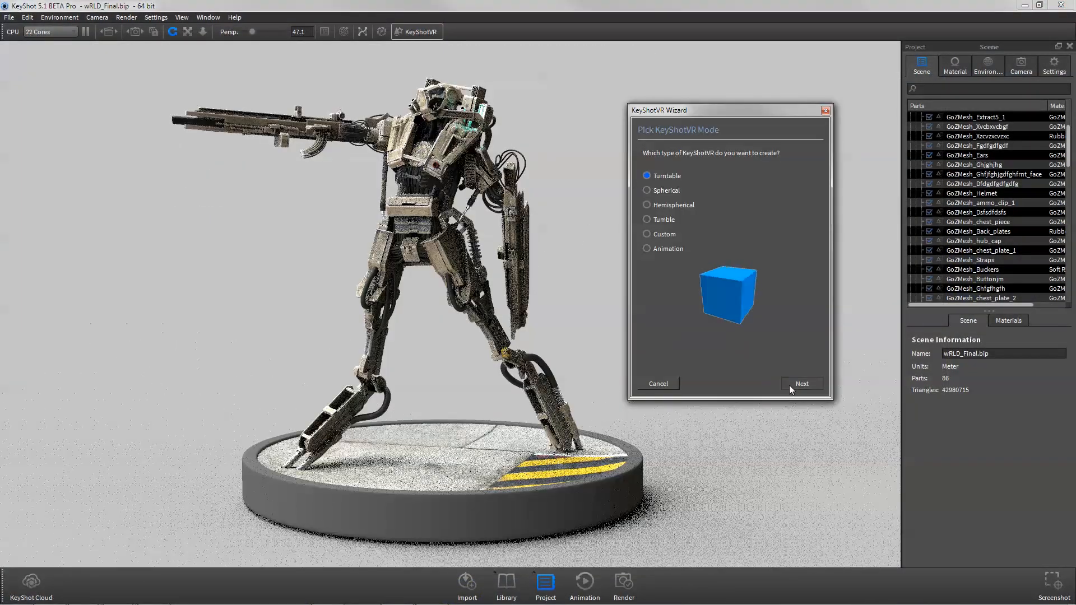
- Configure a turntable KeyShotVR with 36 horizontal frames and bring up its render options
click(800, 383)
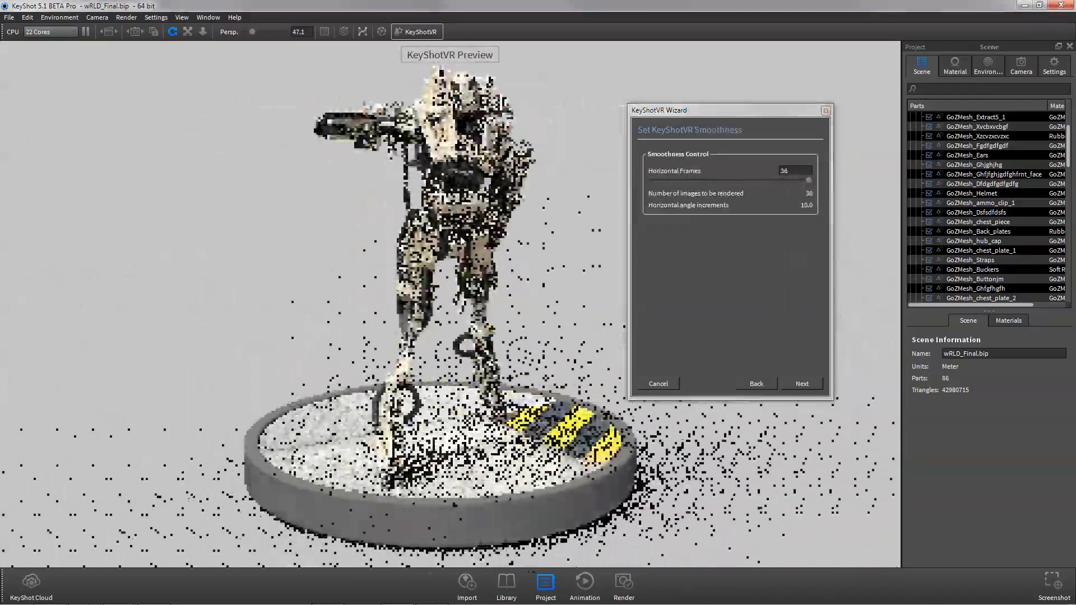
click(801, 383)
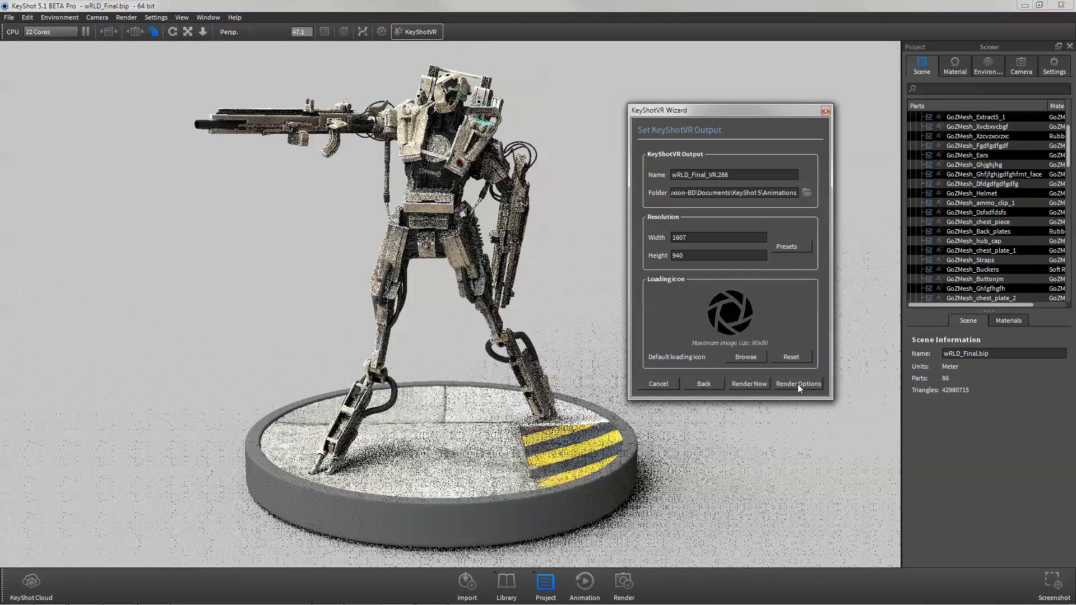
click(797, 383)
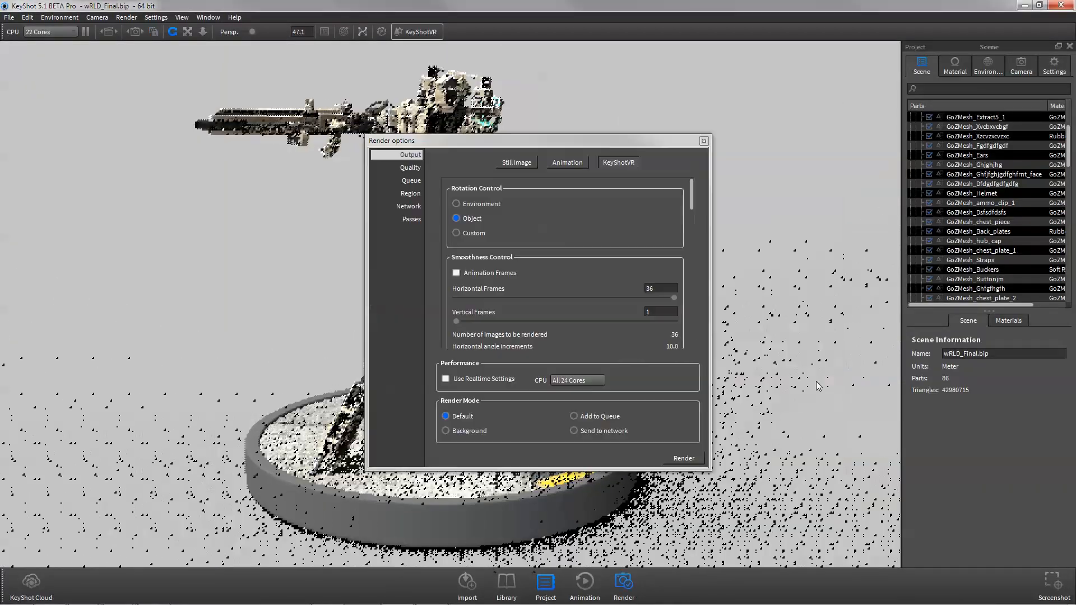
- Set Still Image, Animation and KeyShotVR render modes to Add to Queue
click(573, 416)
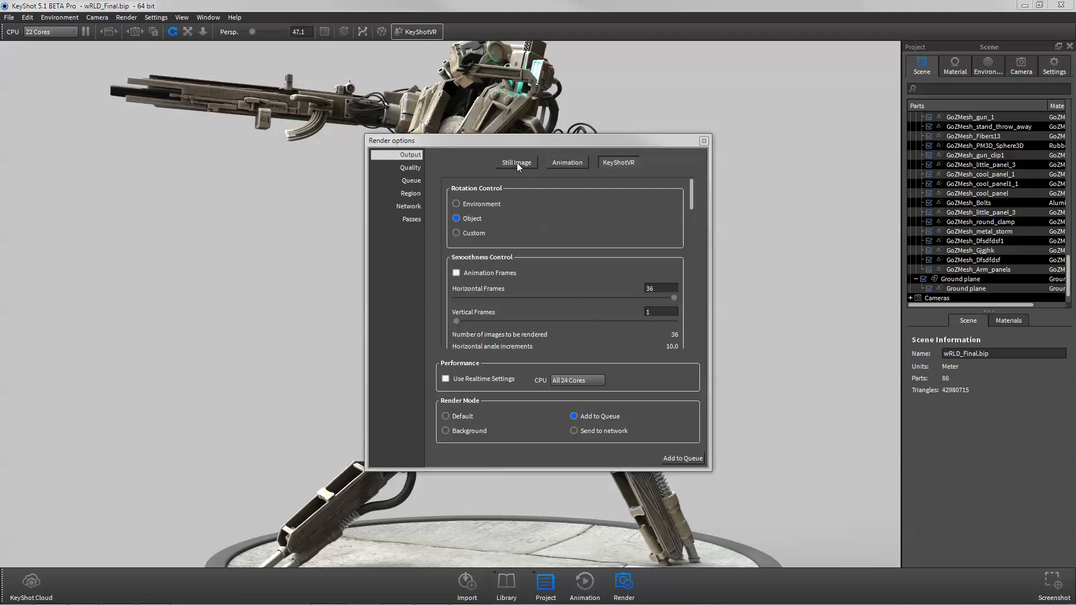
click(566, 162)
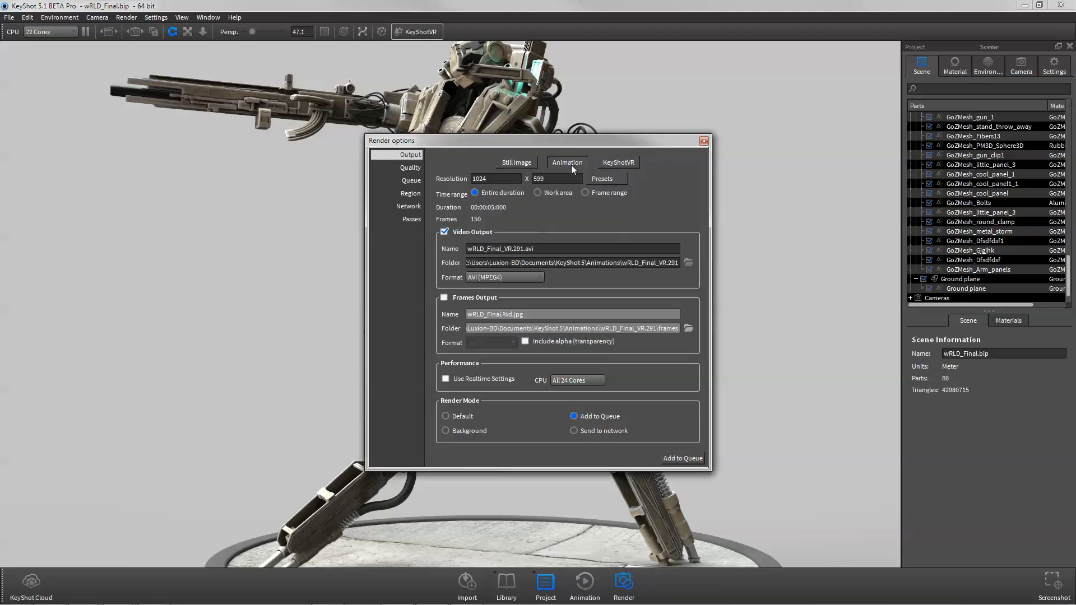
click(616, 162)
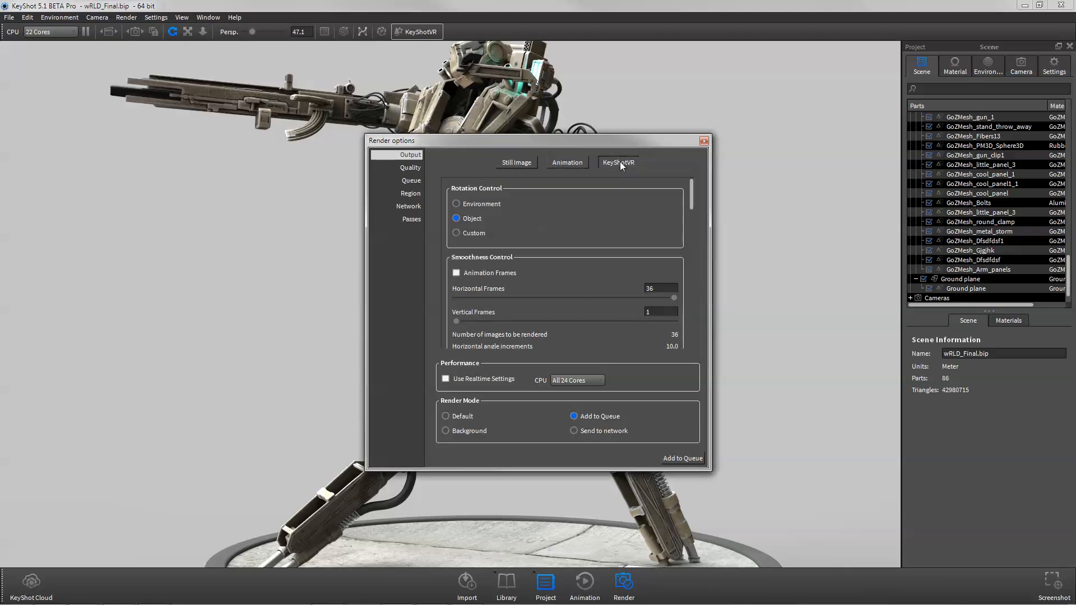
mouse_move(645, 182)
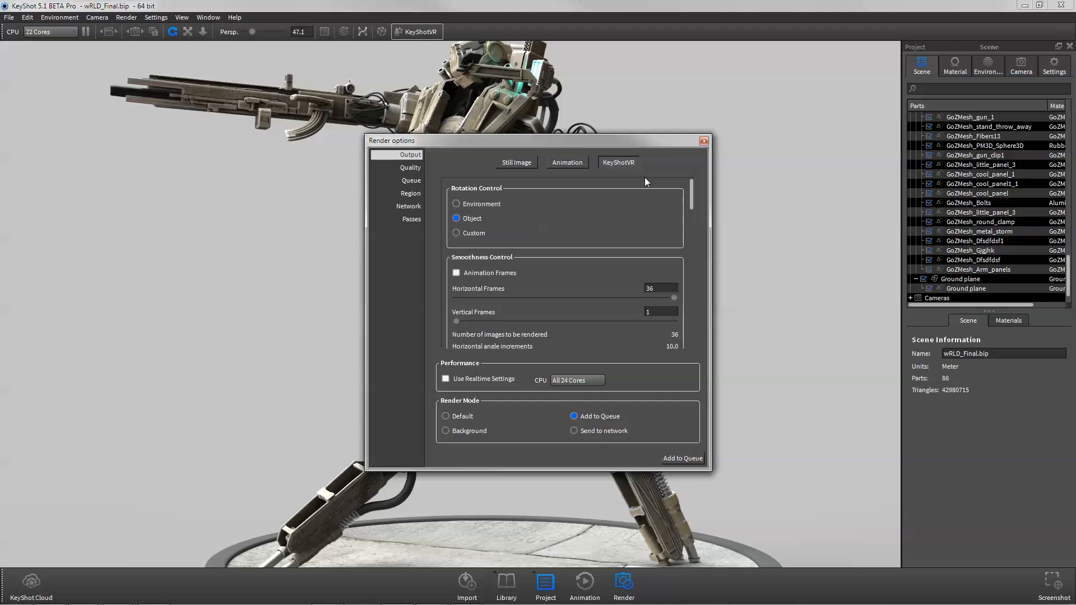
- Review the three queued robot render jobs in the render queue
click(412, 181)
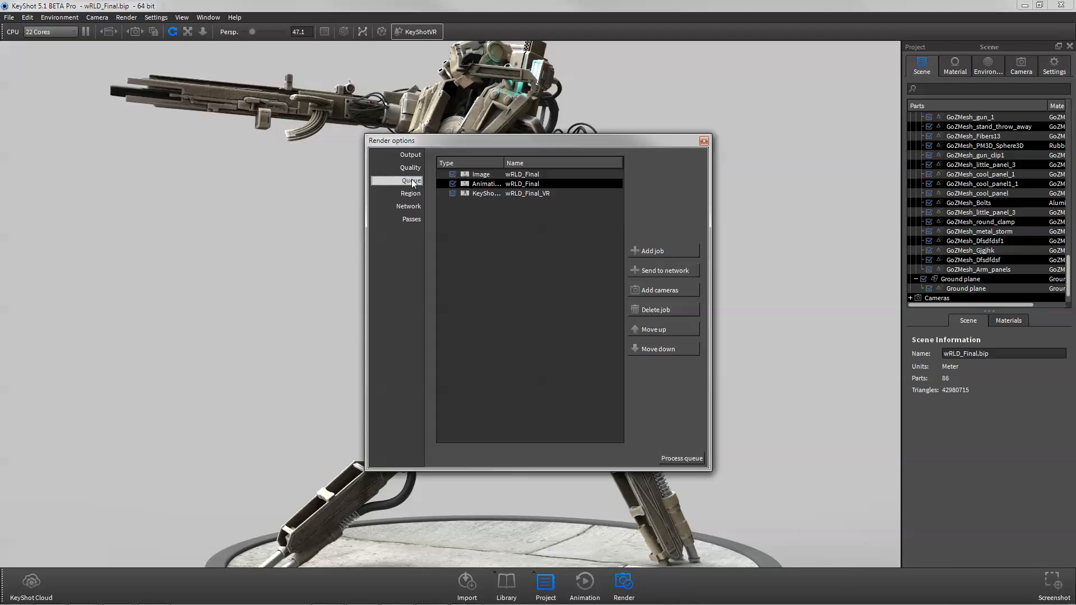
click(971, 117)
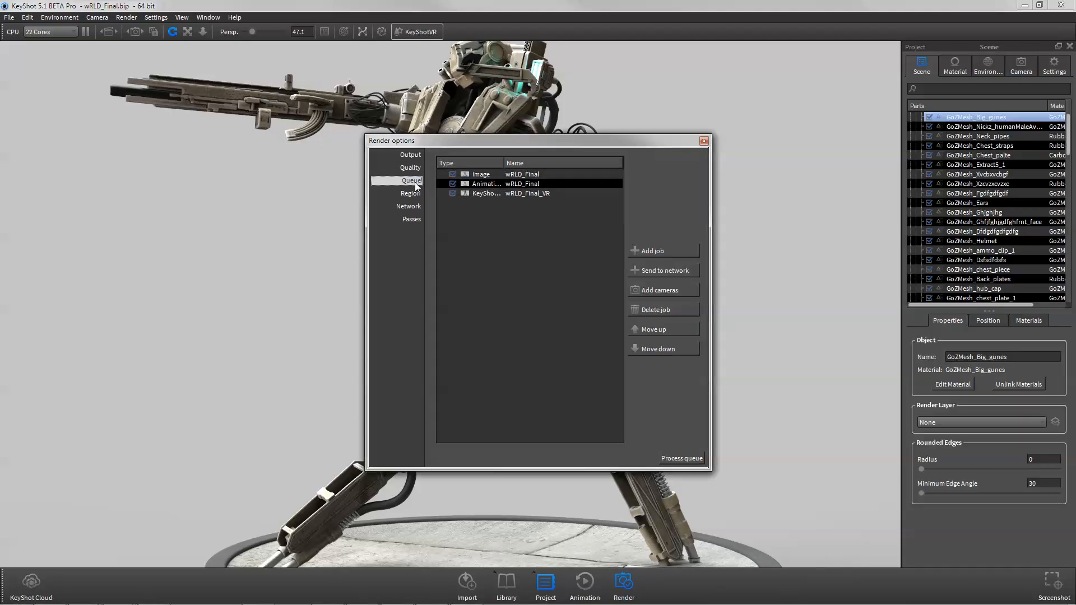